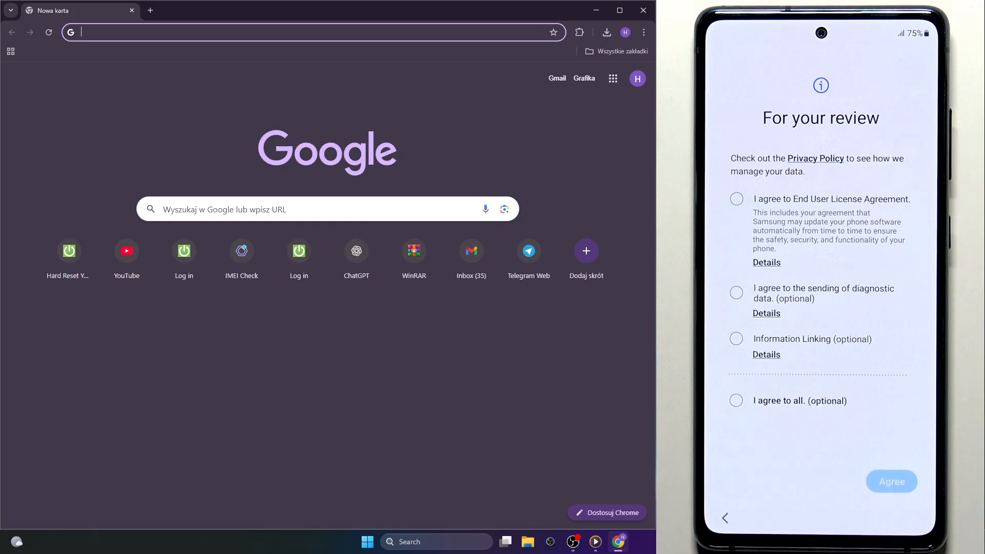
Search Chrome for 'g781b firmware' and reach the SamFw SM-G781B firmware page.
click(891, 482)
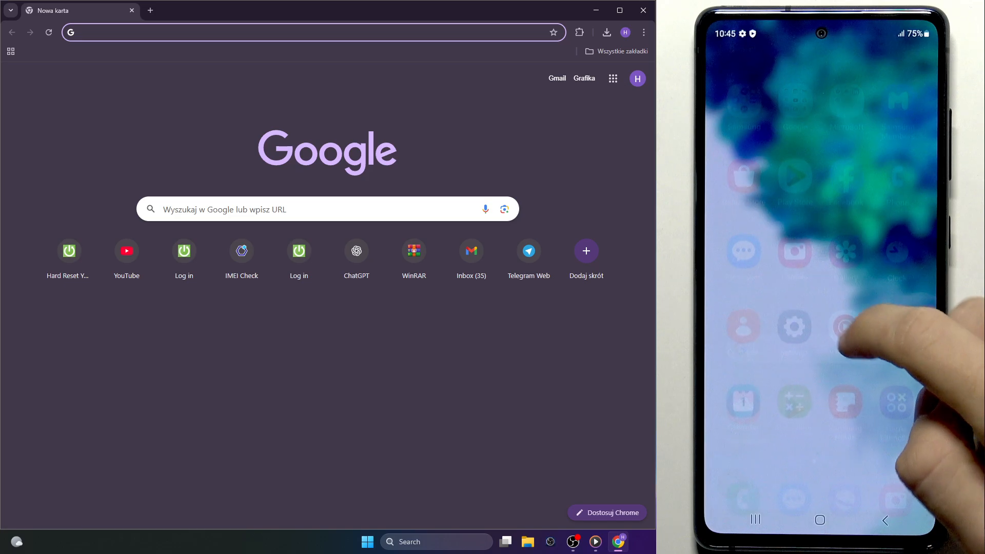
click(793, 326)
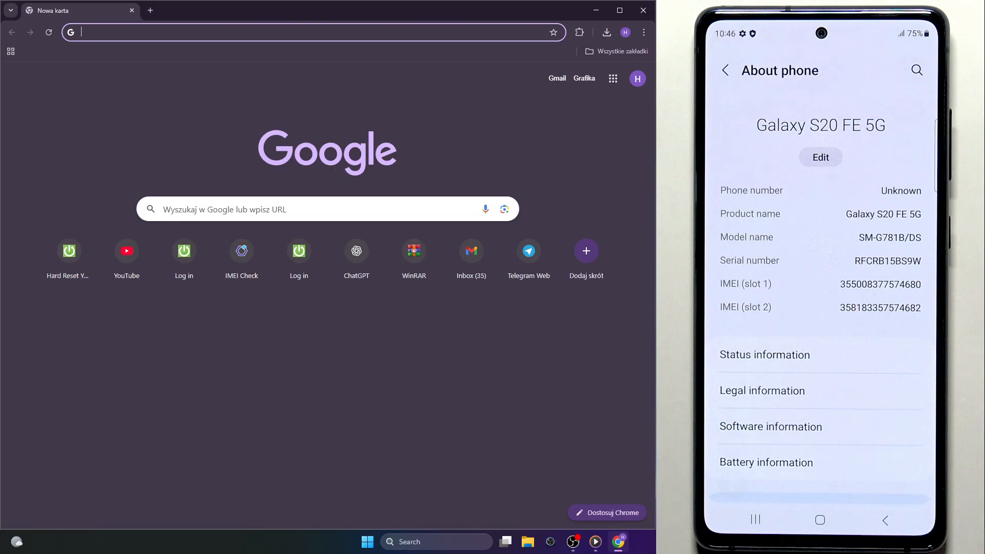
click(770, 427)
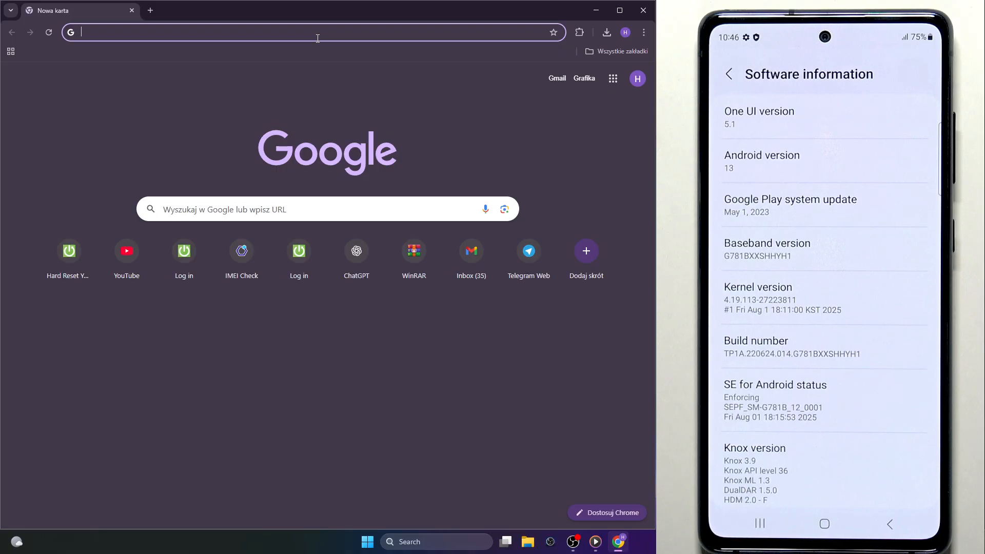
text(g78)
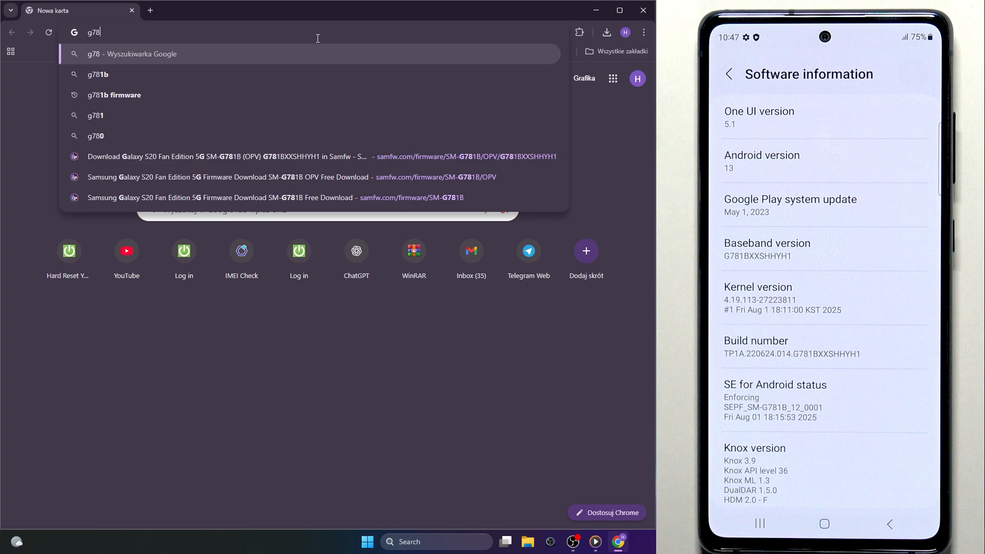
text(1)
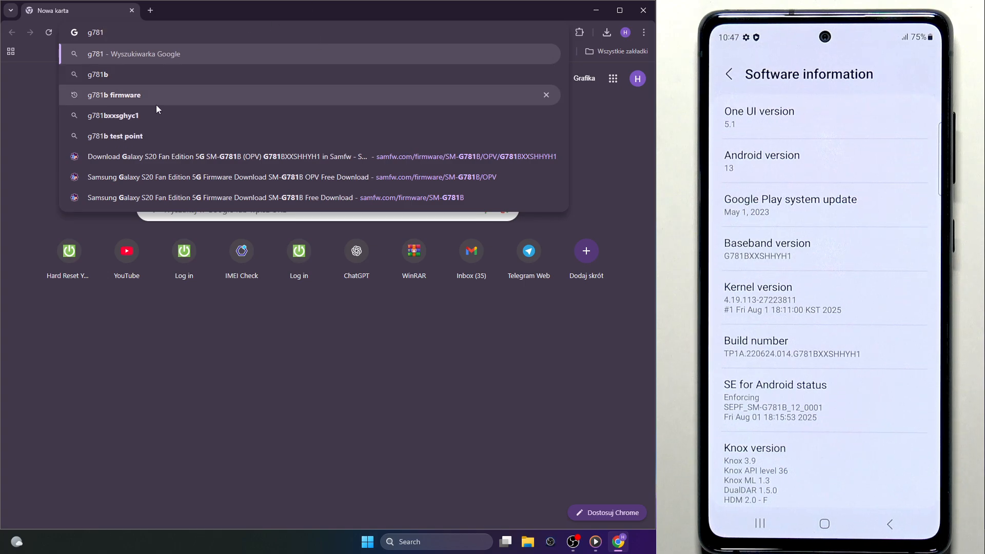
click(114, 94)
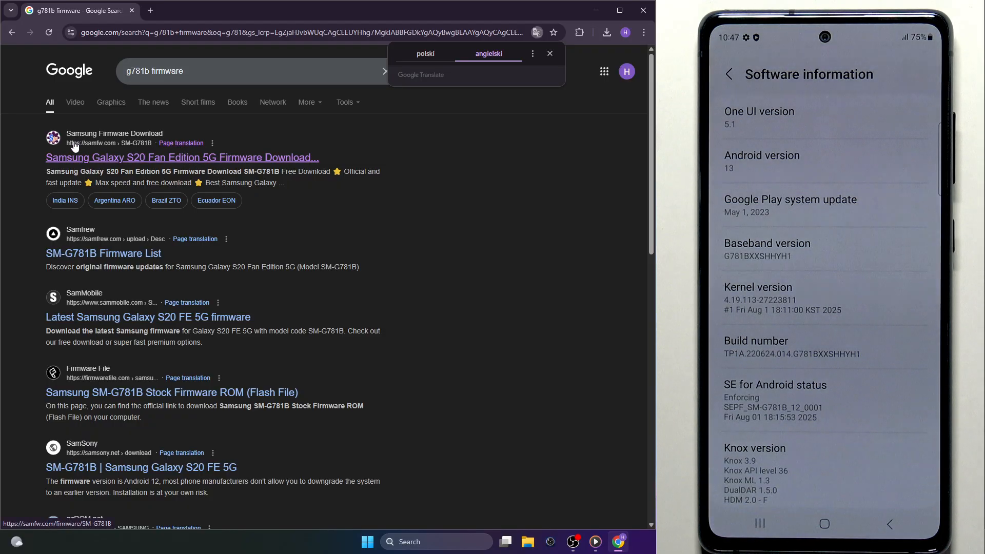
mouse_move(153, 101)
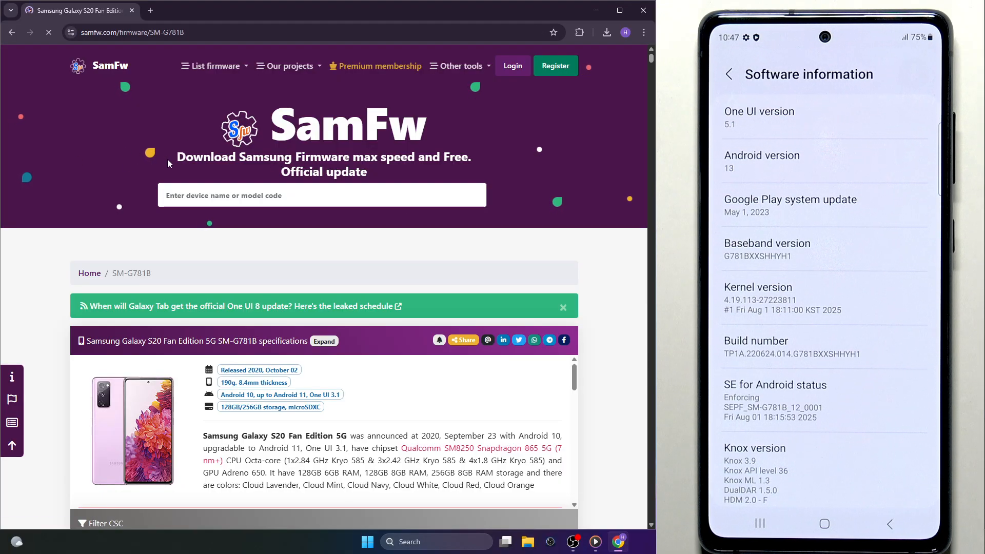
Filter the CSC list by 'pol' and choose the Poland OPV region firmware.
scroll(down, 3)
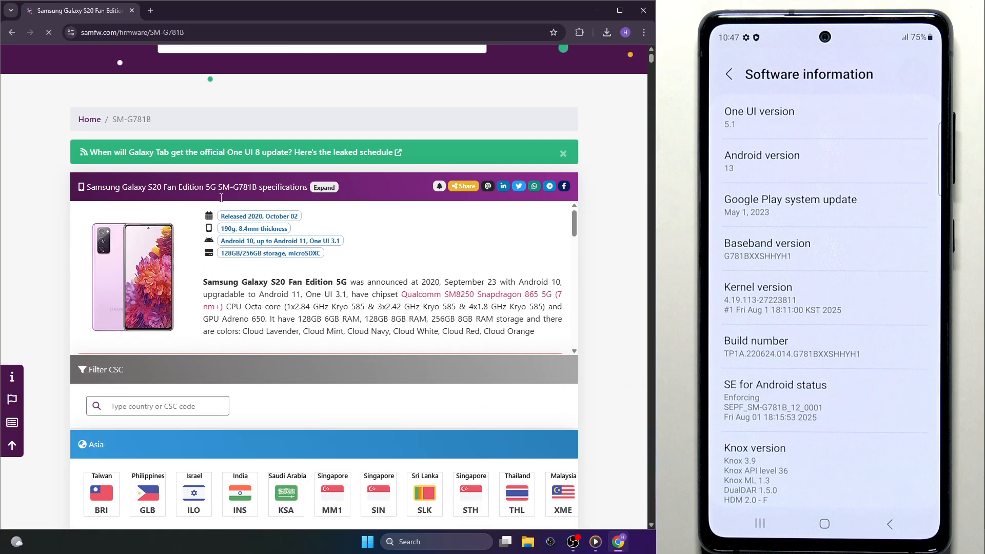
scroll(down, 3)
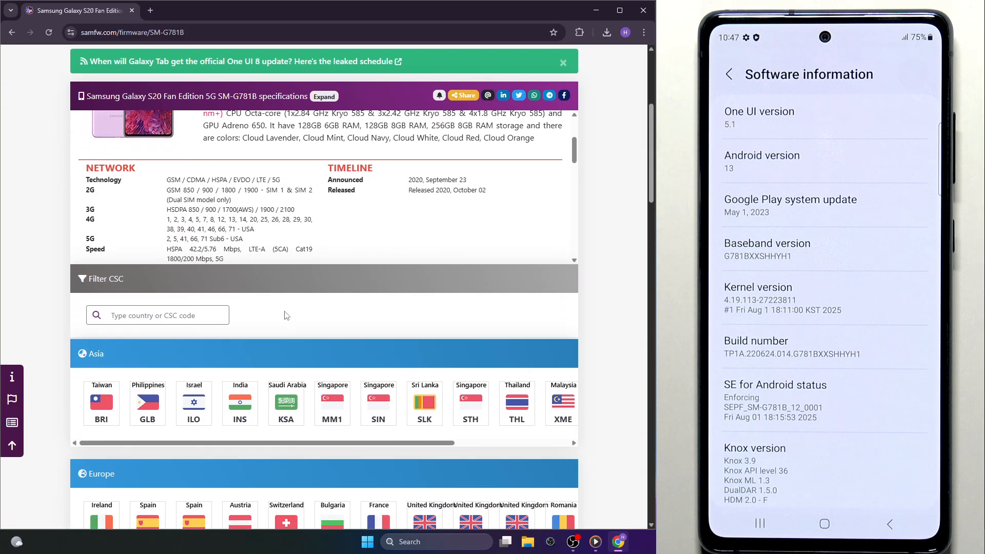
scroll(down, 3)
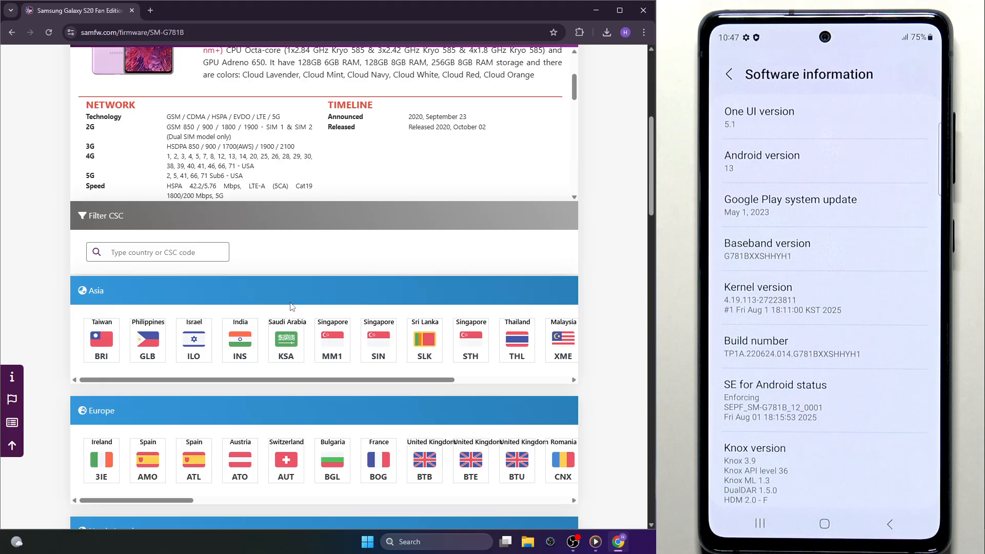
mouse_move(307, 333)
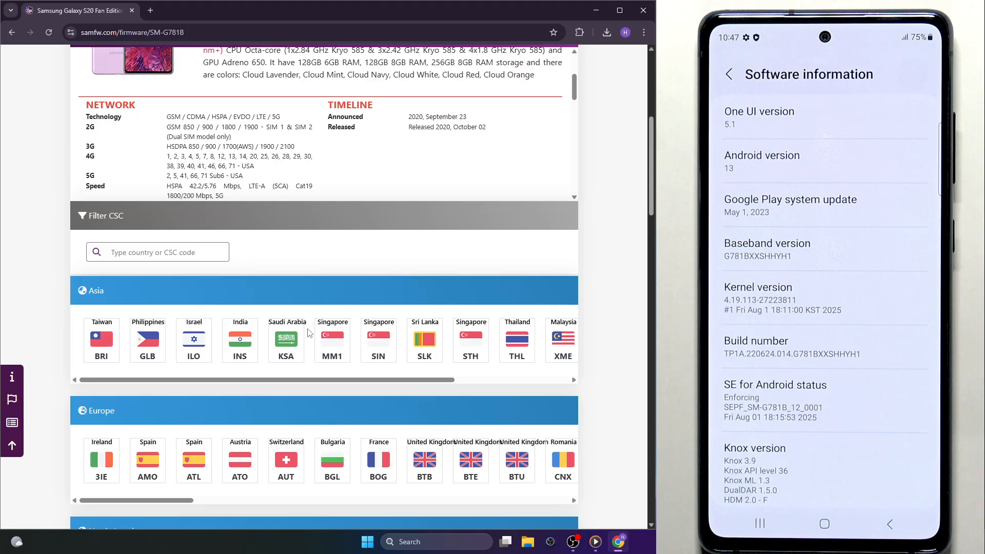
scroll(down, 3)
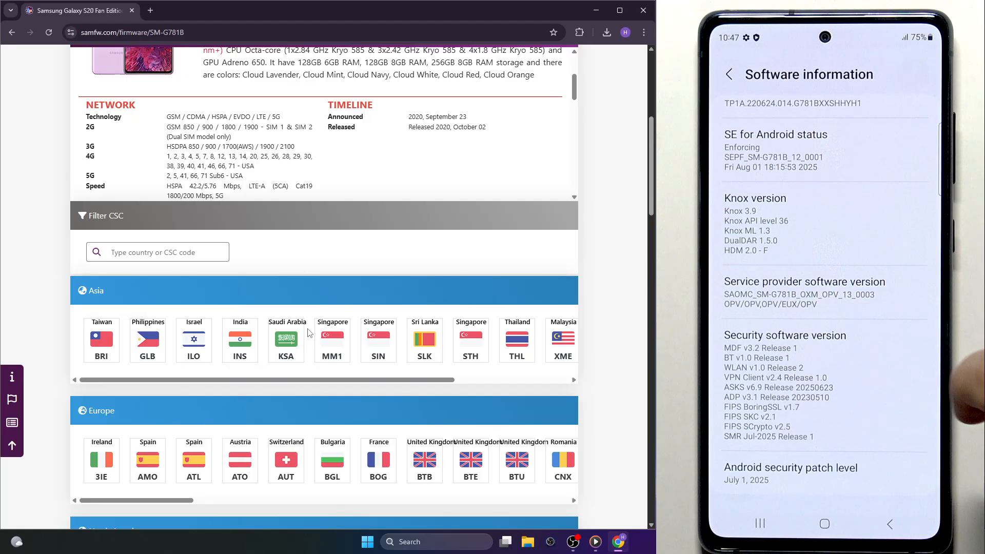
scroll(down, 3)
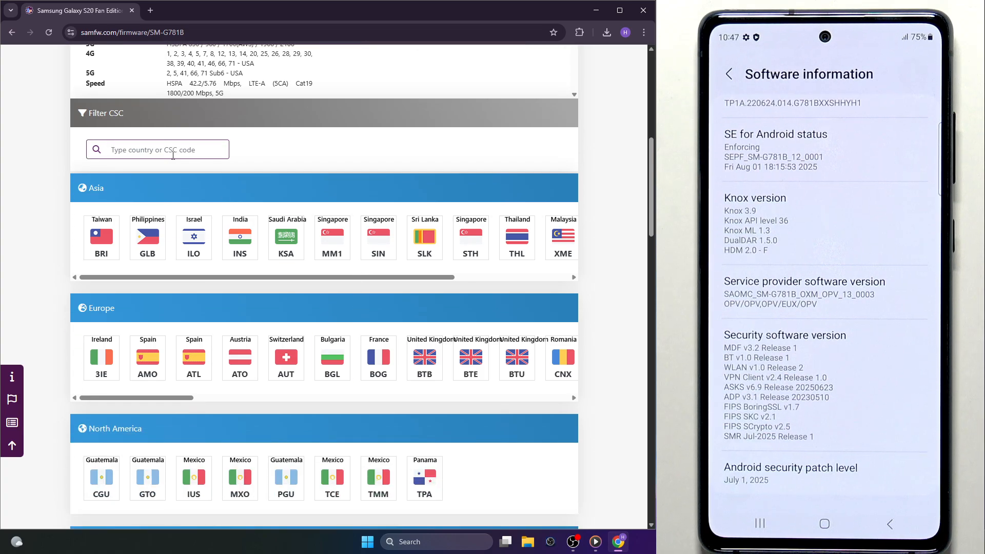
text(pol)
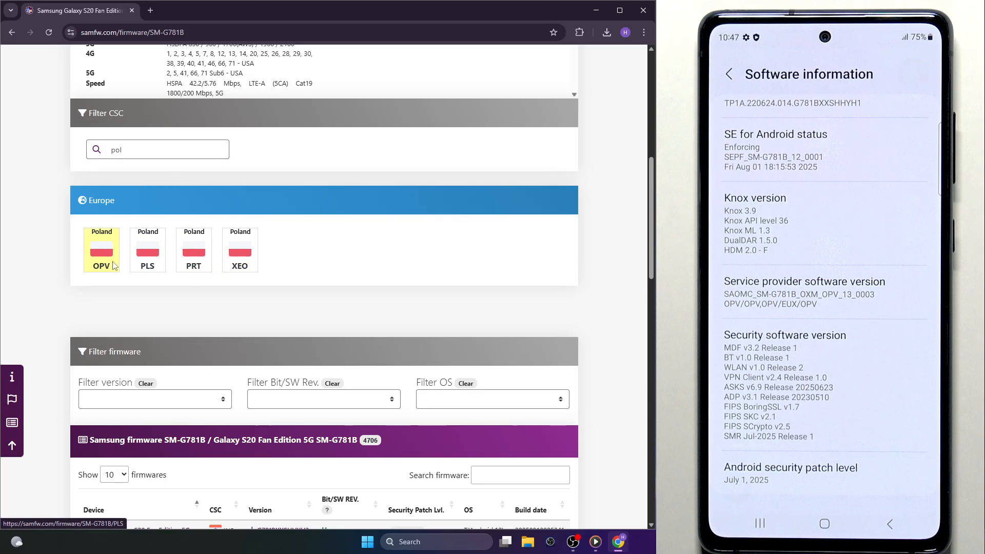
click(101, 257)
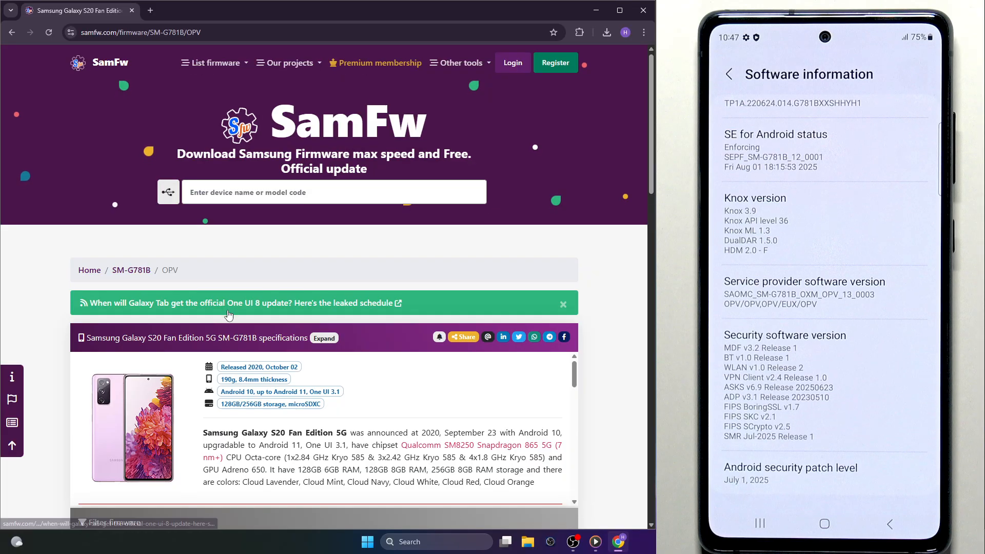
Move the OPV firmware builds table to page 2 (entries 11 to 20 of 58).
scroll(down, 3)
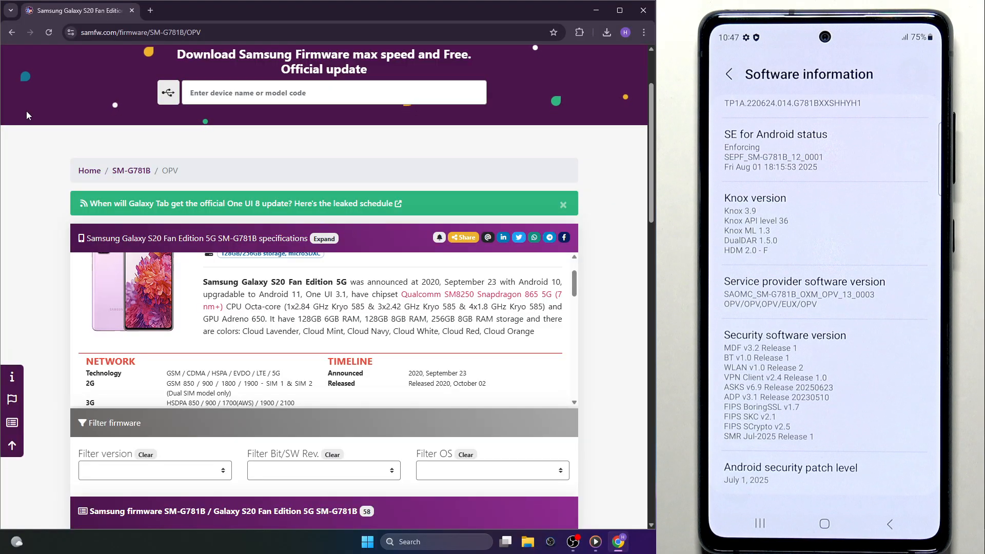
mouse_move(69, 156)
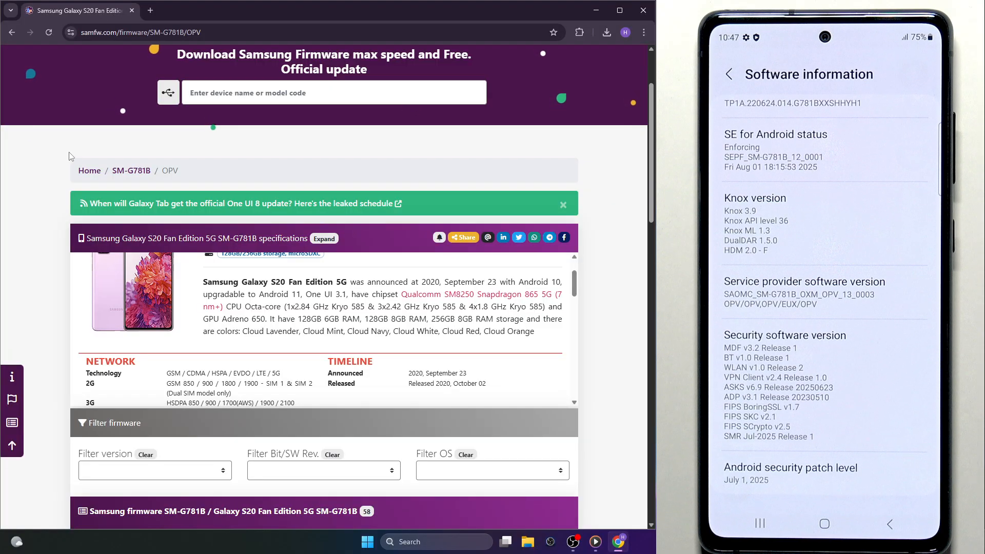
scroll(down, 3)
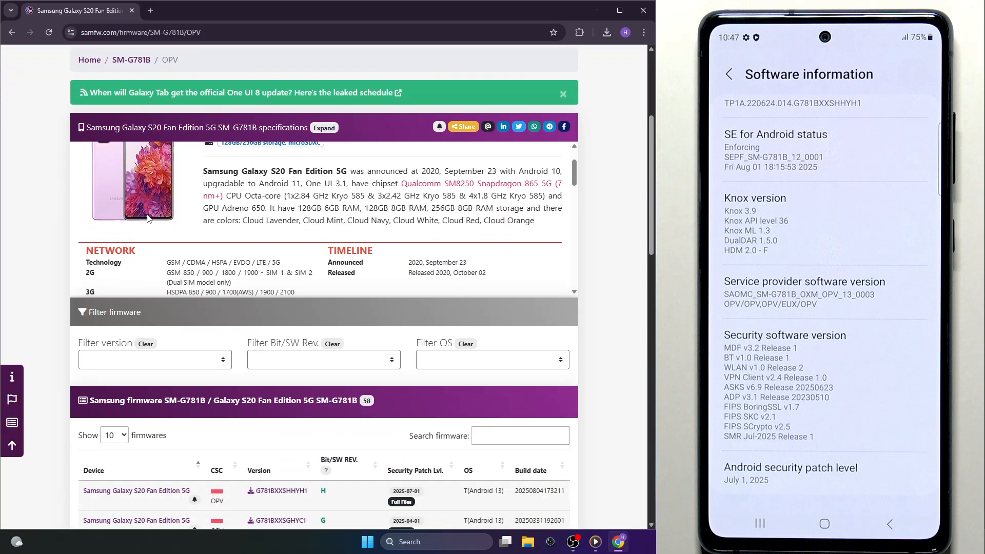
scroll(down, 3)
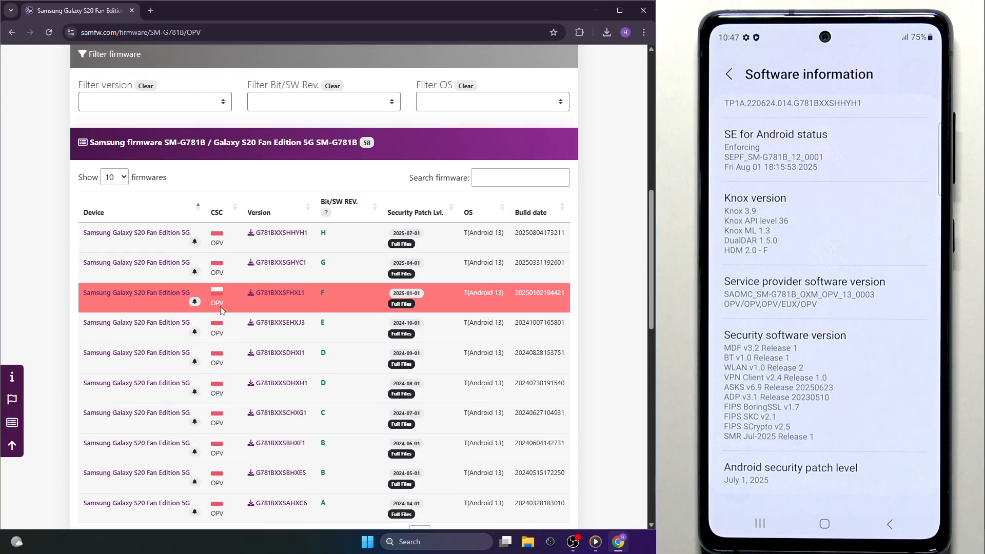
scroll(down, 3)
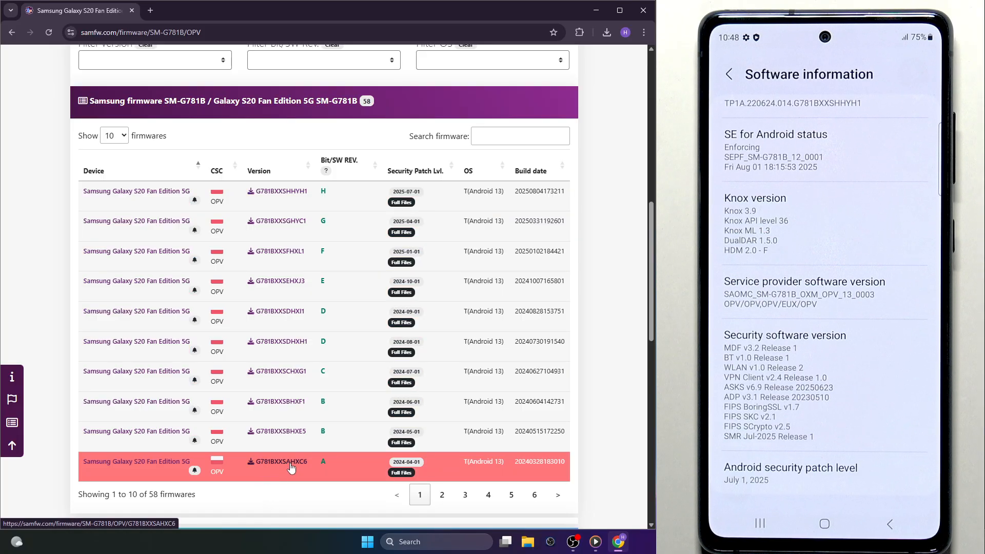
mouse_move(287, 469)
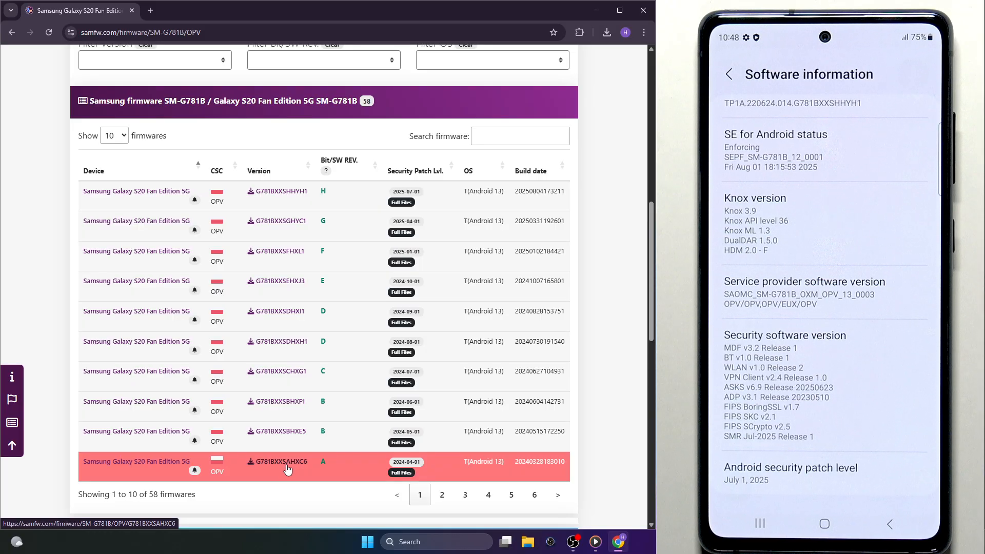
mouse_move(289, 470)
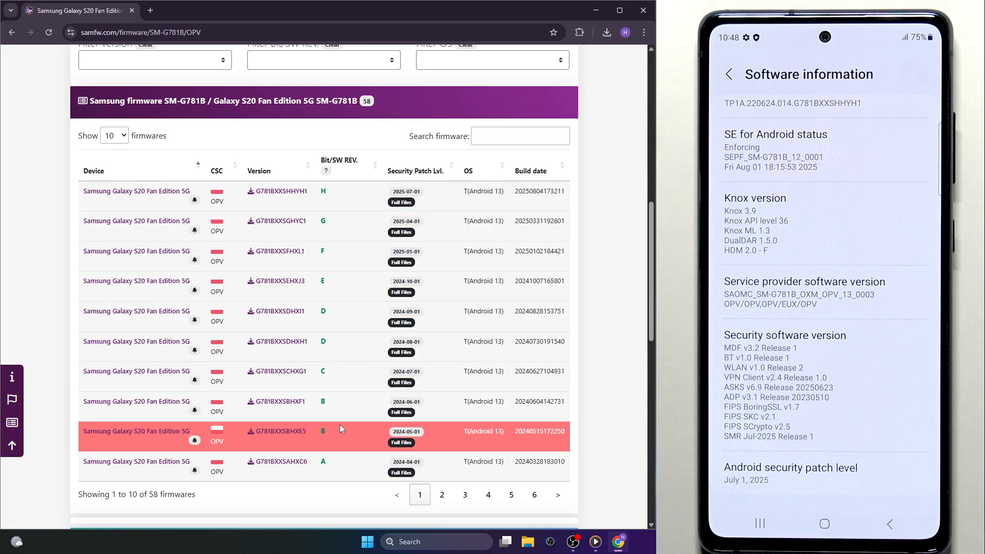
mouse_move(289, 468)
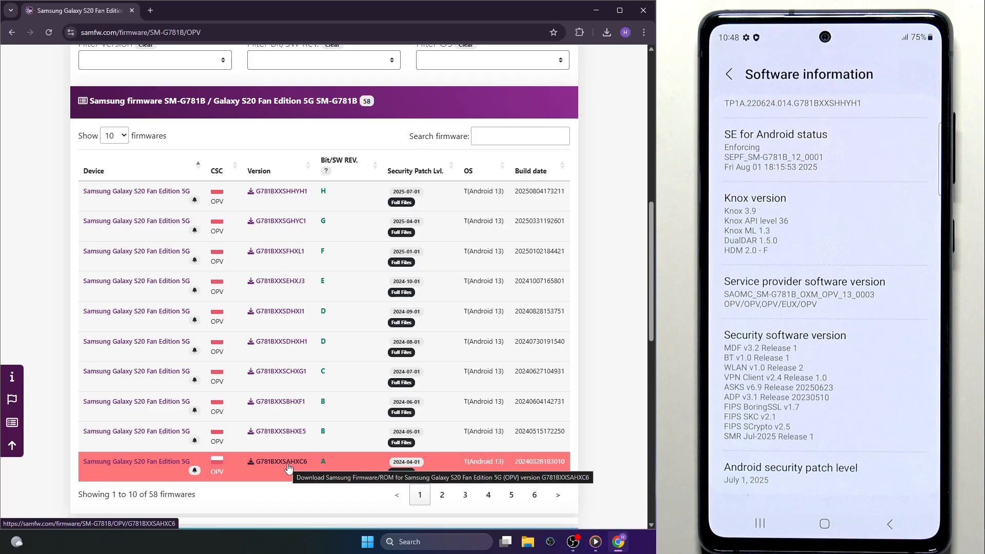
click(441, 495)
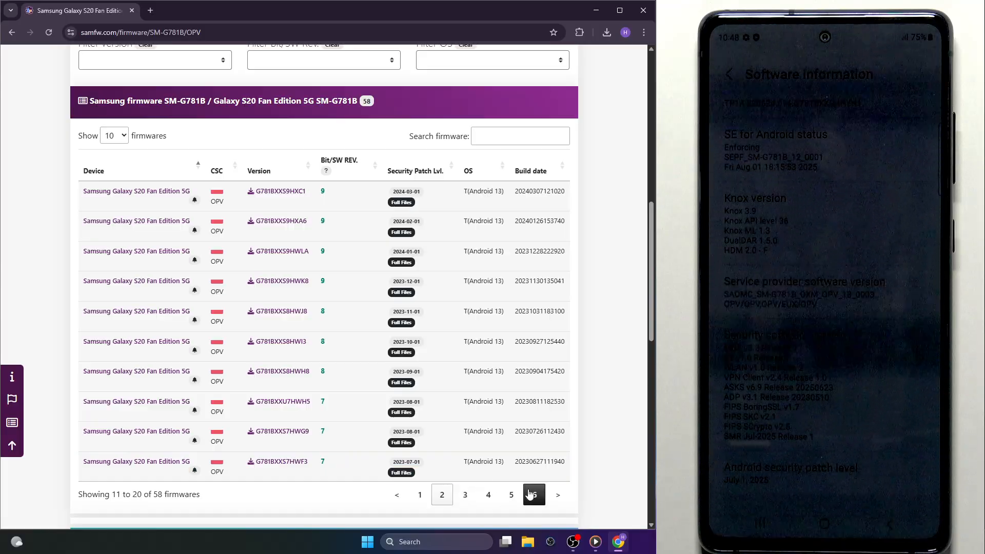
Browse pages 5, 4 and 1 of the firmware table toward build G781BXXU1ATIG.
click(533, 494)
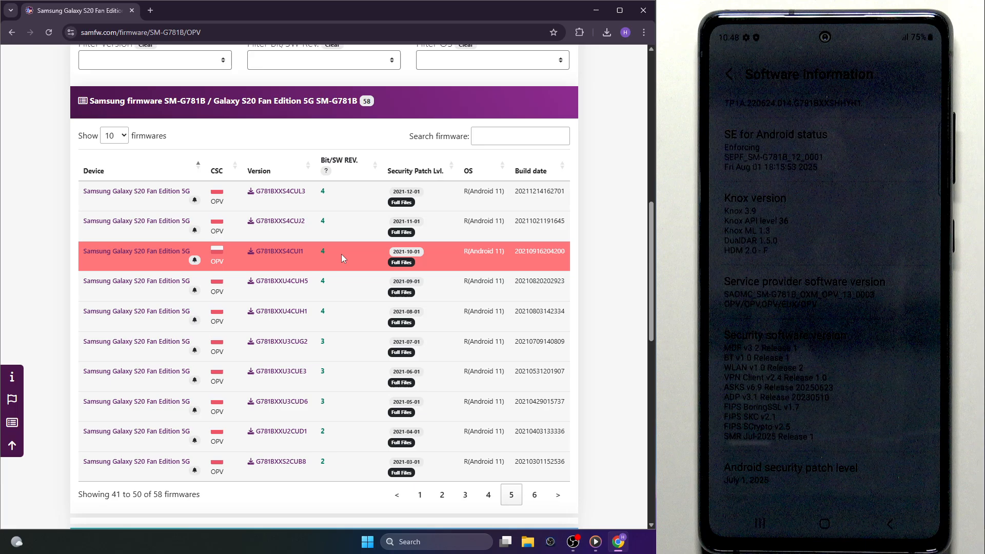
click(488, 494)
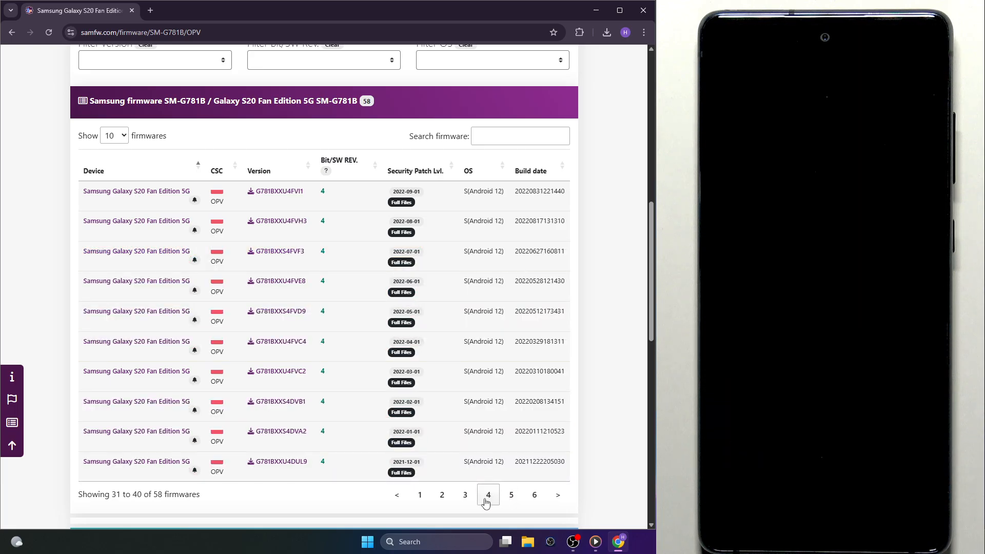
click(441, 495)
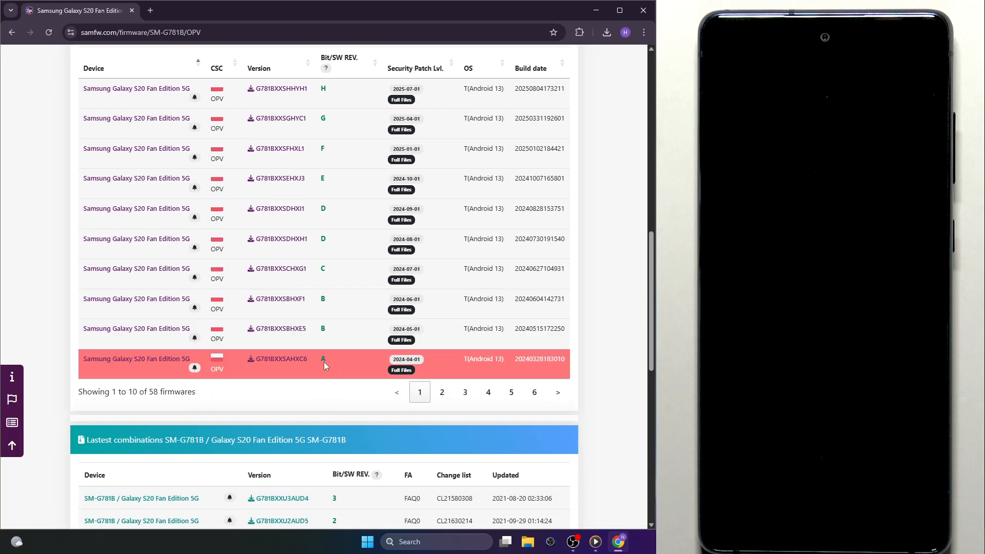
mouse_move(320, 372)
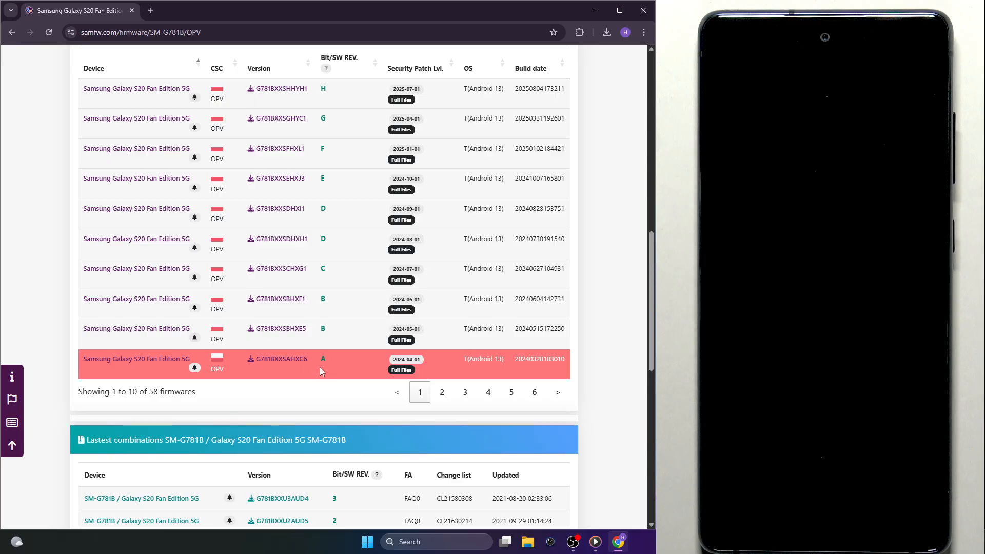
scroll(up, 3)
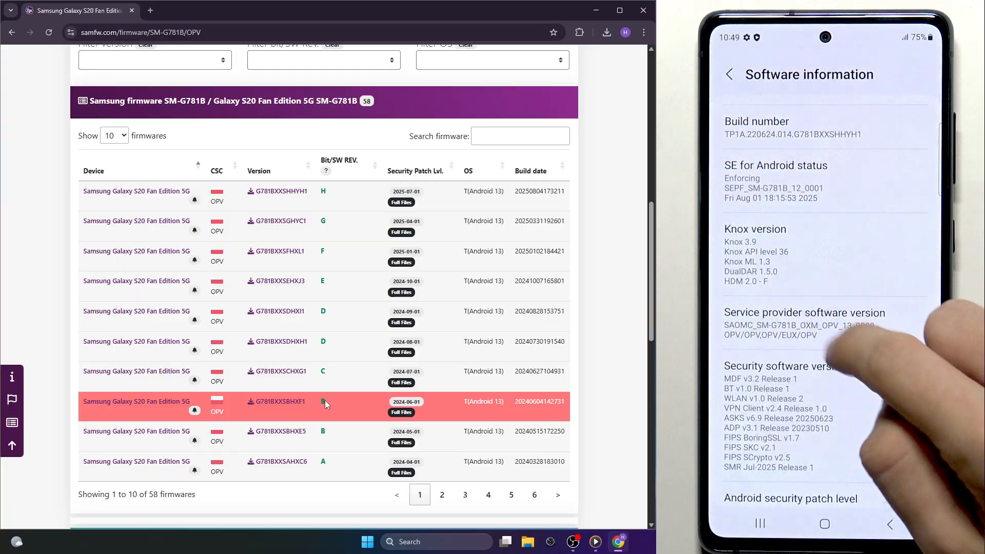
scroll(up, 3)
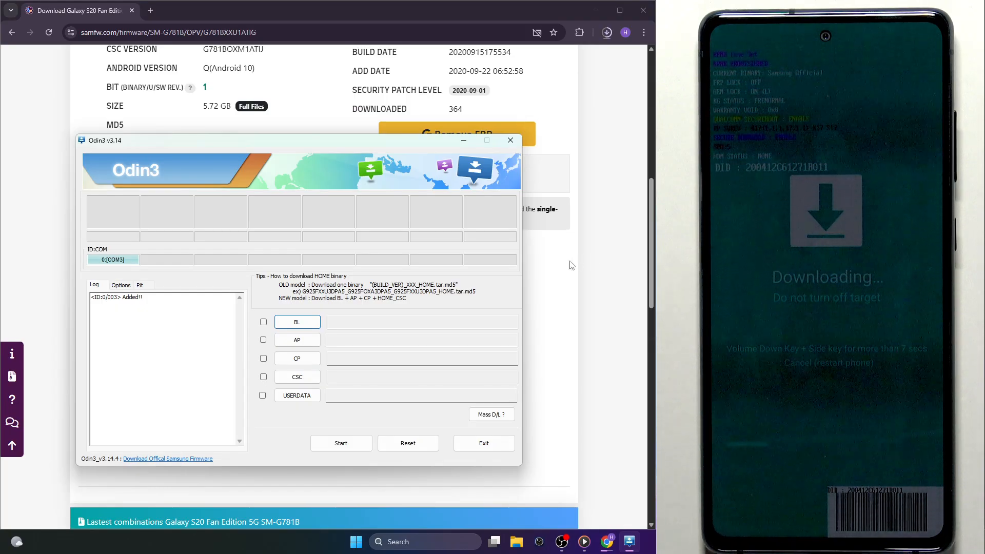
Go back from the ATIG firmware page to the SM-G781B OPV firmware list.
click(510, 141)
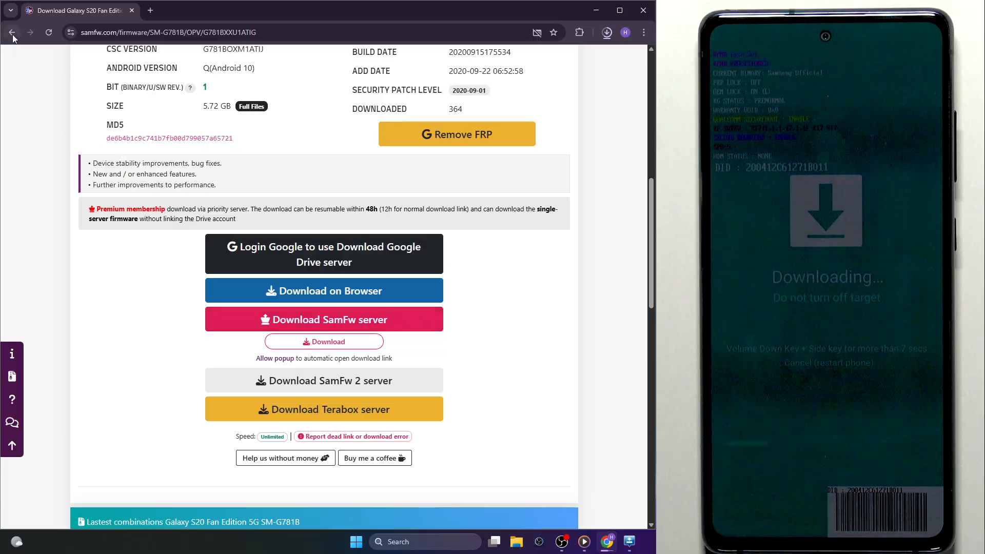
click(11, 32)
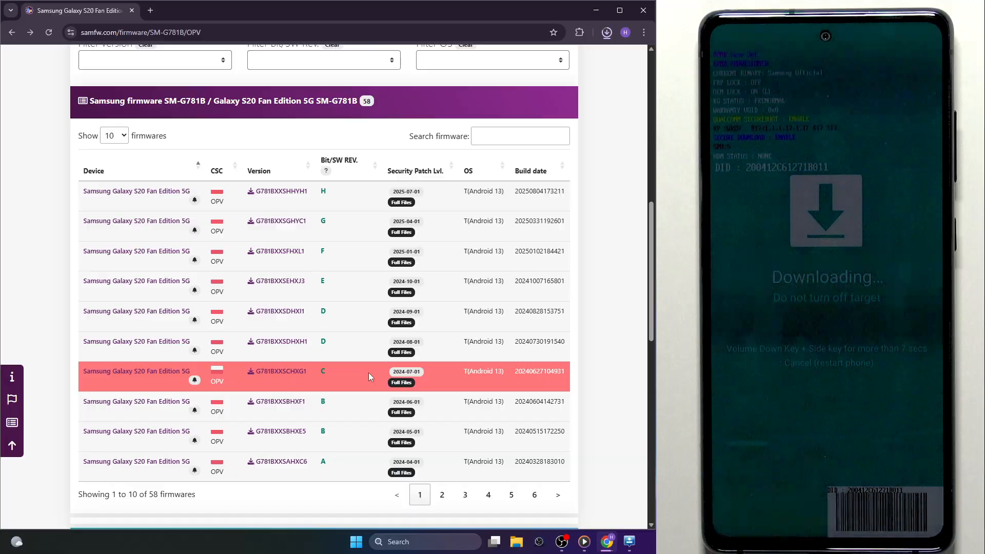
mouse_move(344, 374)
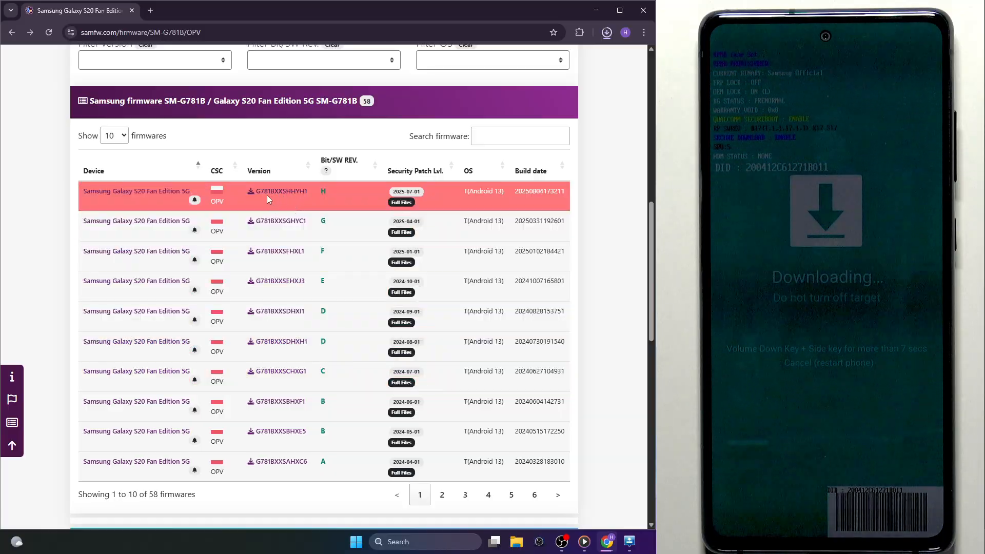
View build G781BXXSHHYH1 and check the completed 5.7 GB ATIG zip in Chrome downloads.
click(277, 191)
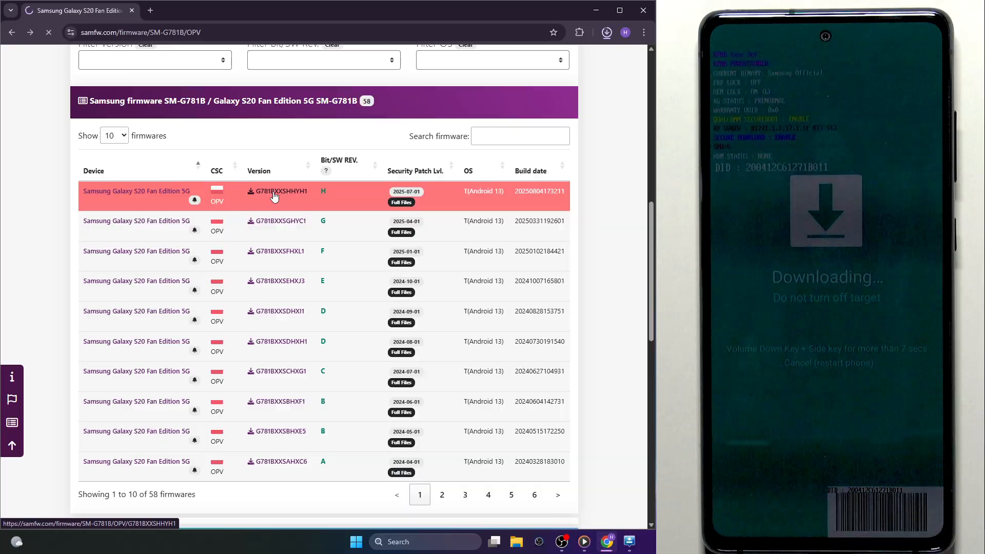
click(279, 191)
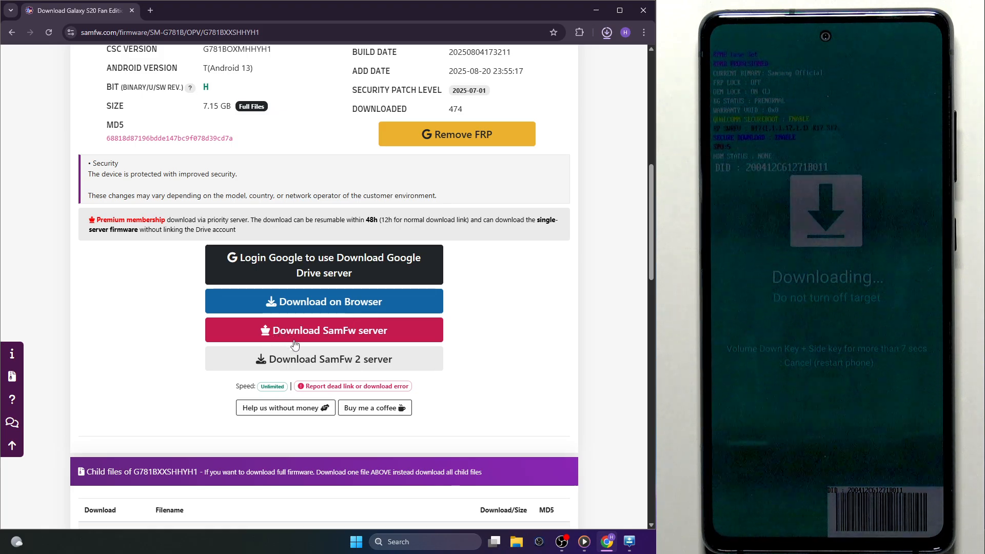
mouse_move(332, 361)
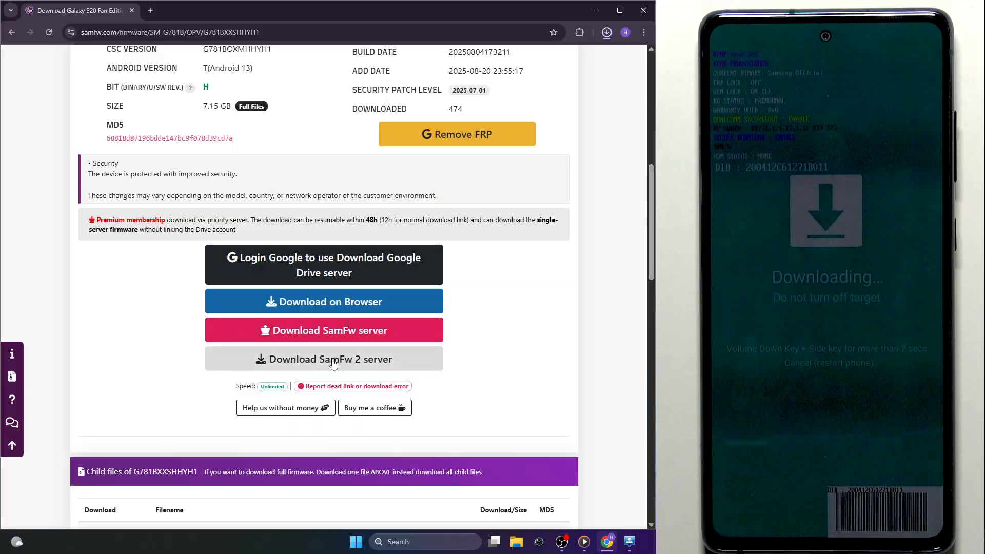
mouse_move(491, 380)
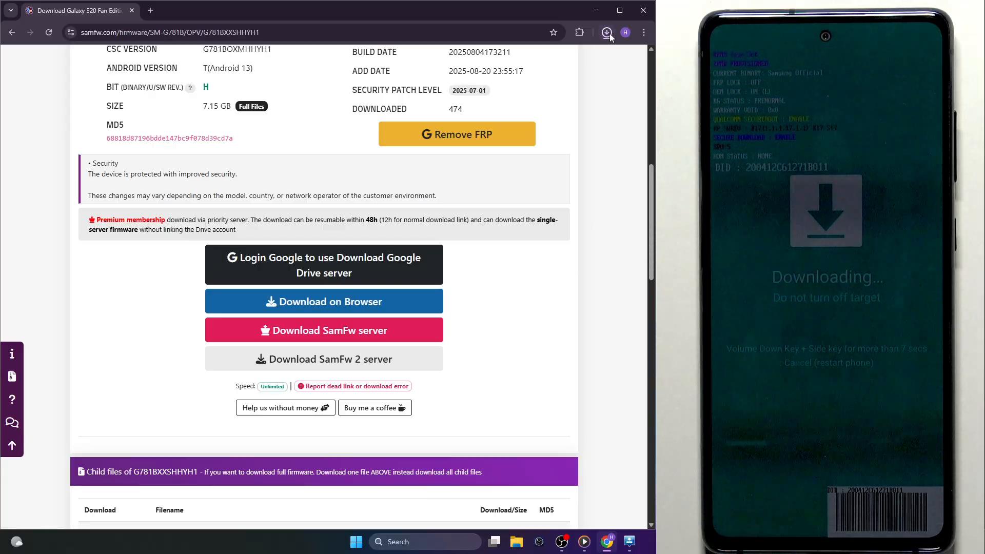
click(606, 33)
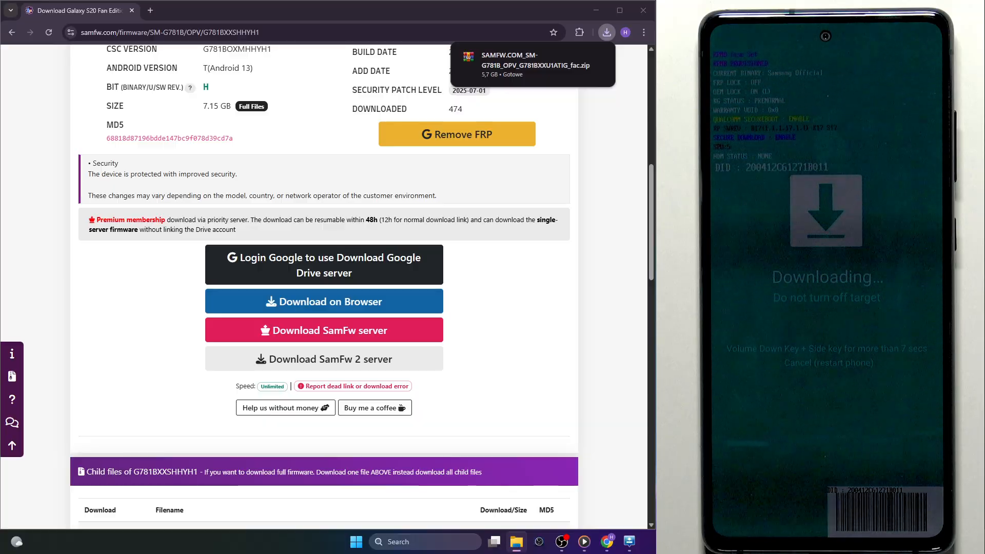
Show the Downloads folder in File Explorer with today's firmware zips and Odin3 archives.
click(516, 541)
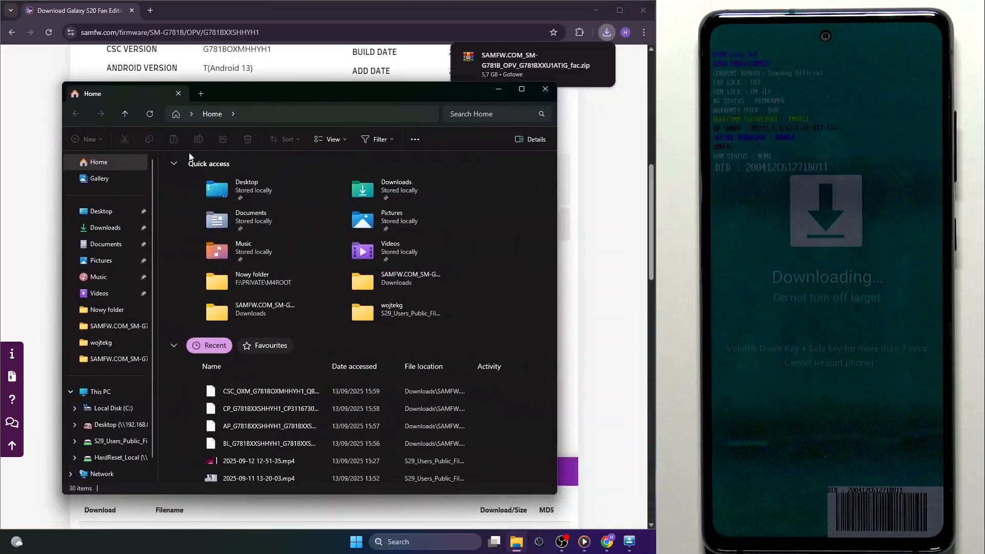
click(106, 228)
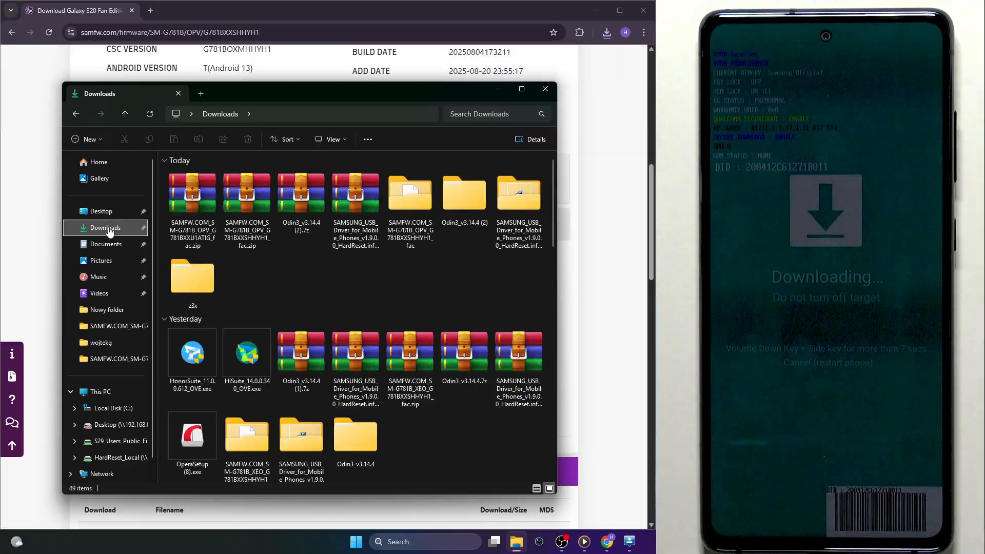
mouse_move(308, 284)
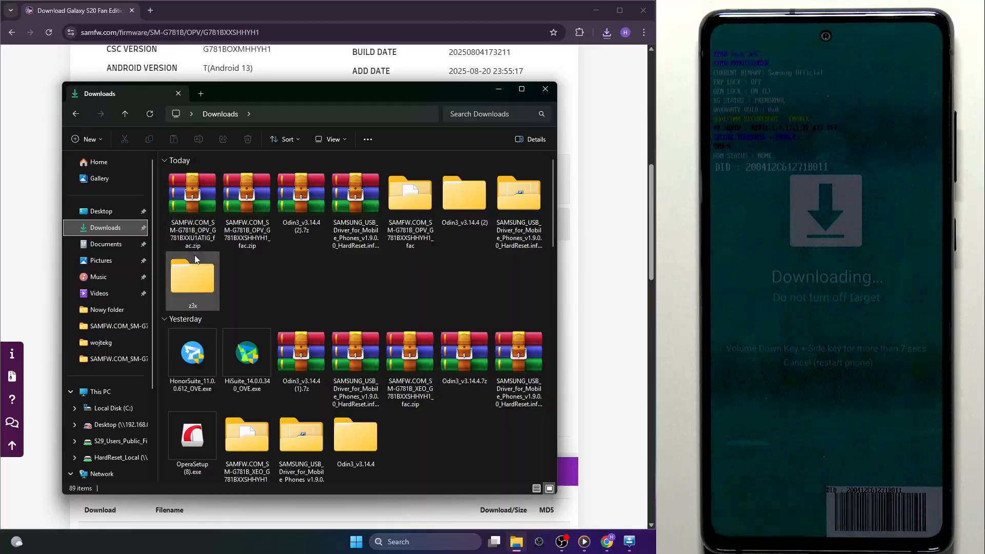
Extract the downloaded SAMFW G781BXXU1ATIG firmware zip with WinRAR.
right_click(192, 193)
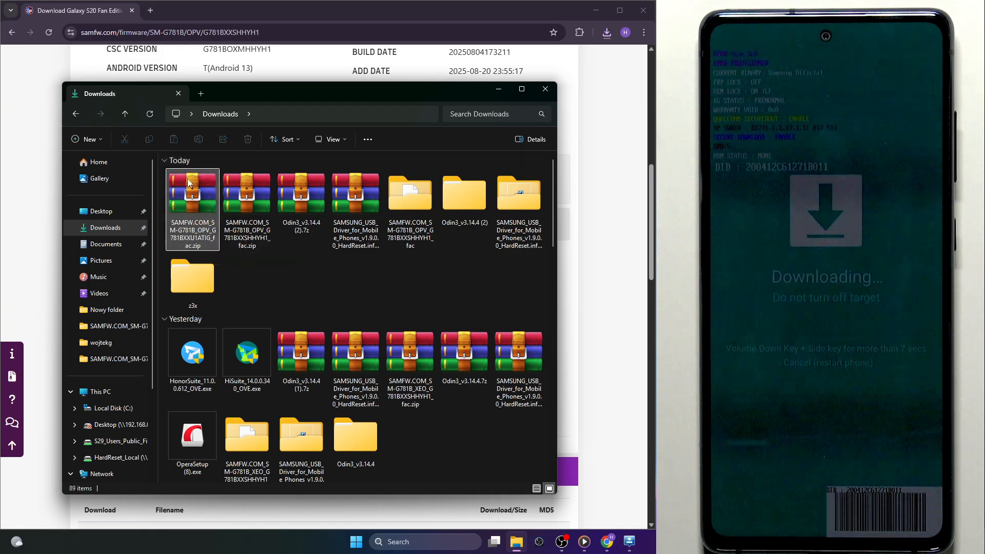
mouse_move(198, 233)
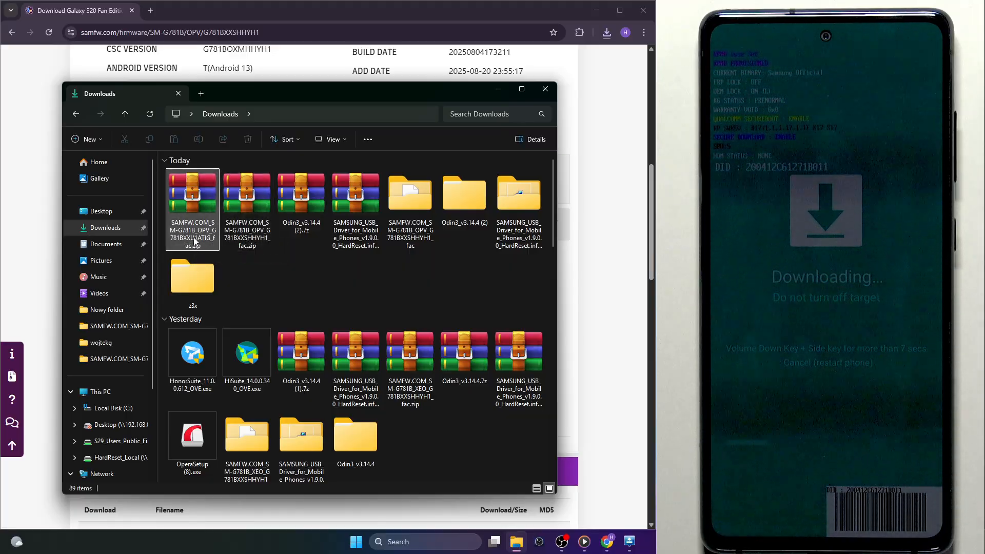
mouse_move(204, 213)
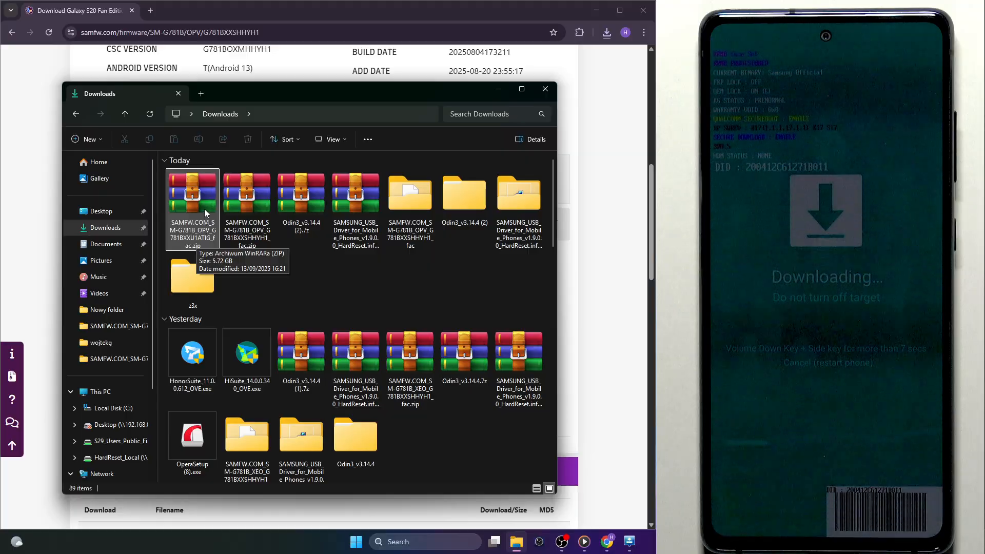
right_click(192, 195)
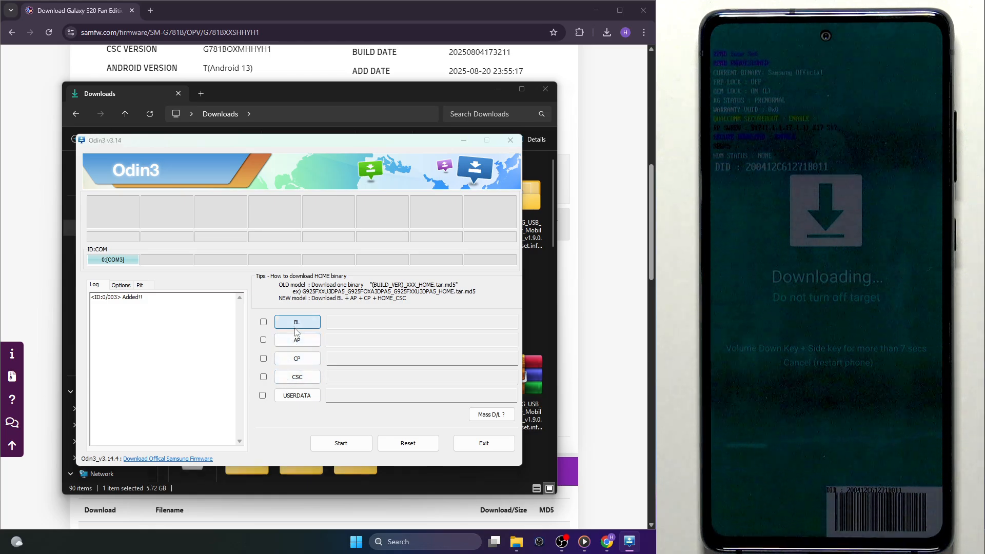
Load the BL and AP .tar.md5 files from the extracted G781BXXU1ATIG folder into Odin3.
click(297, 321)
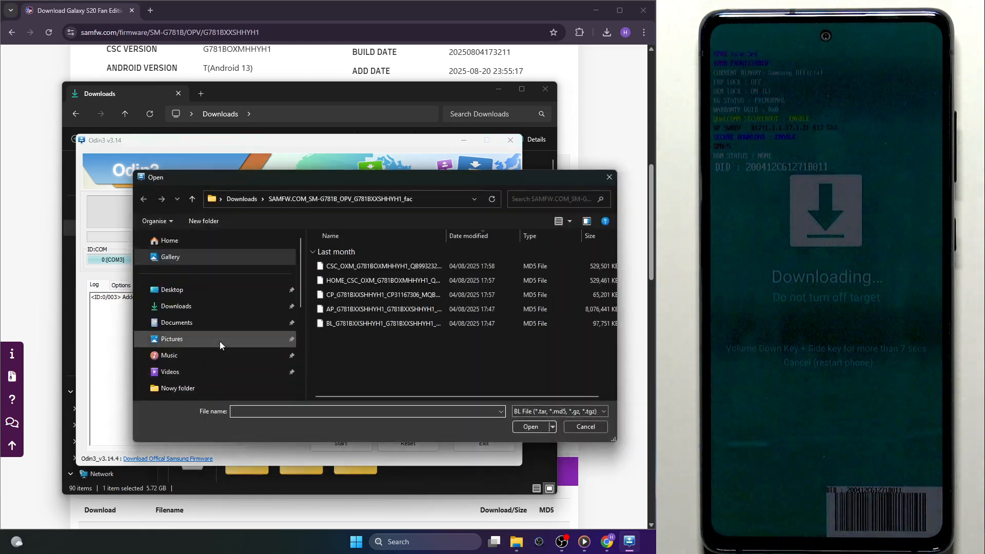
click(175, 306)
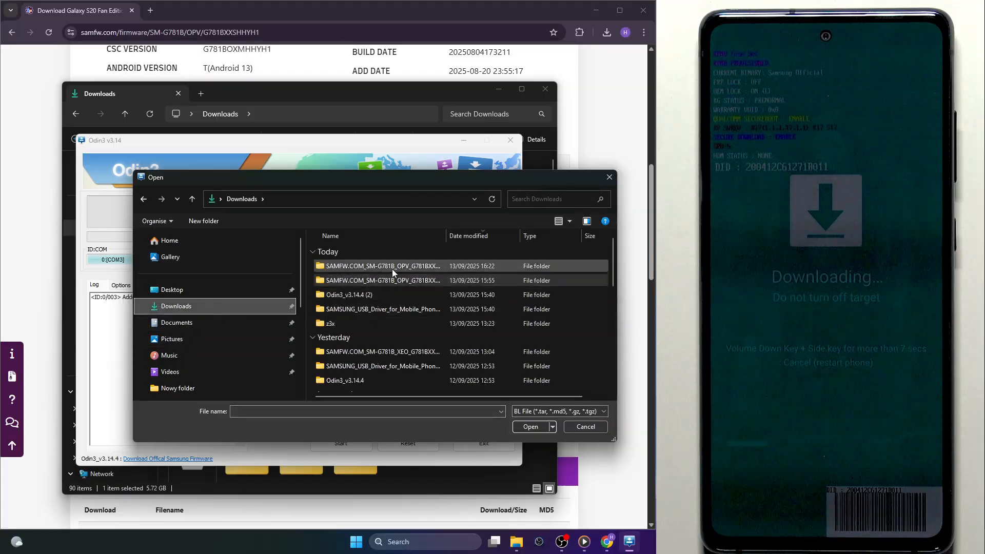
click(396, 281)
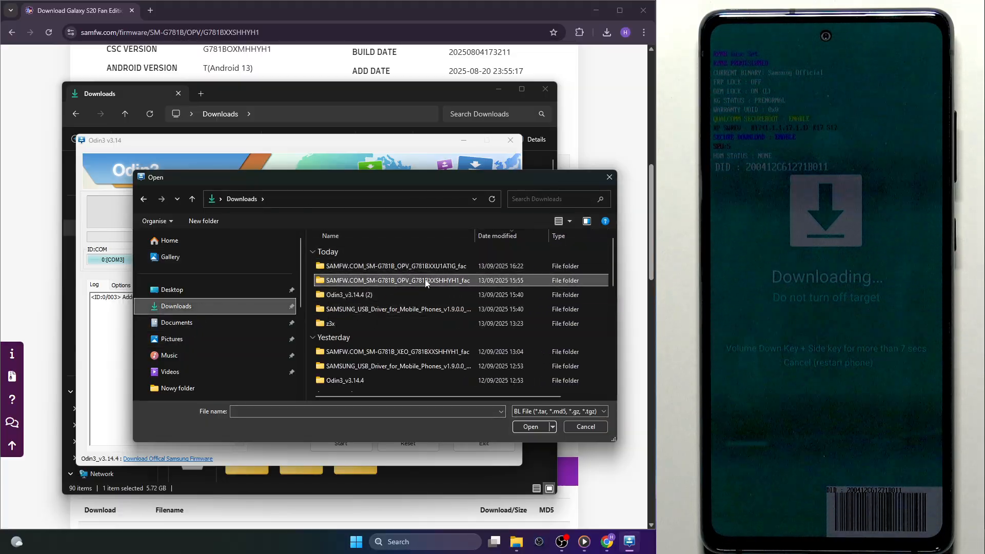
double_click(396, 266)
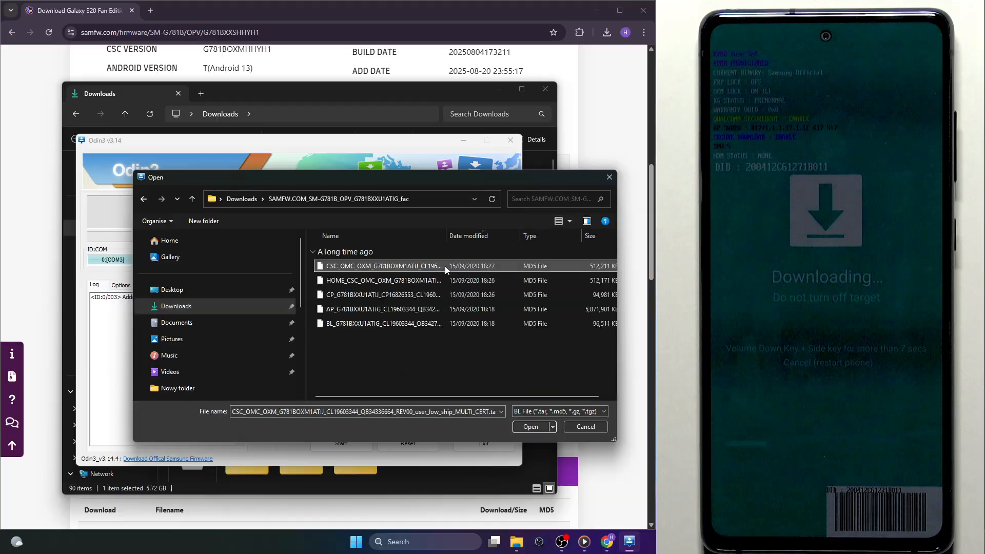
click(529, 427)
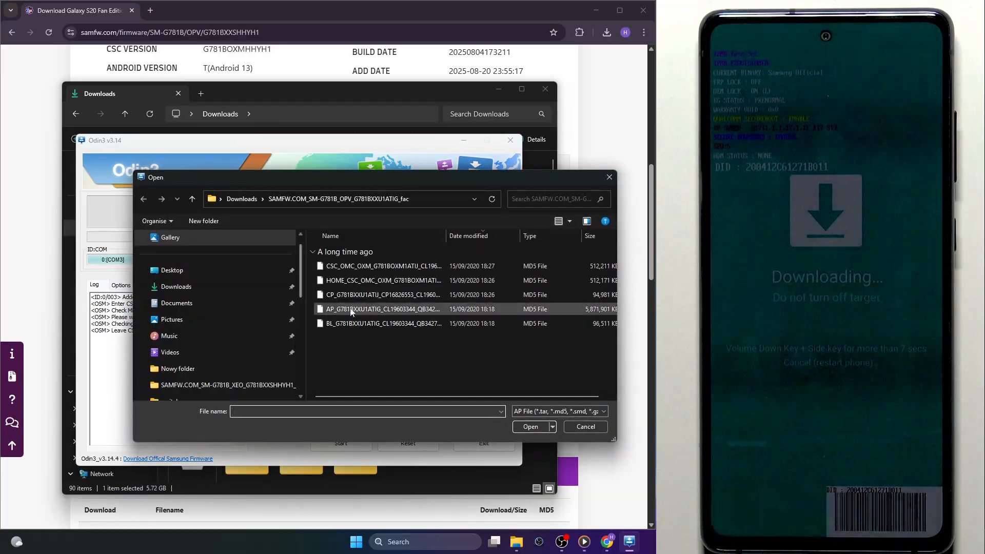
click(383, 308)
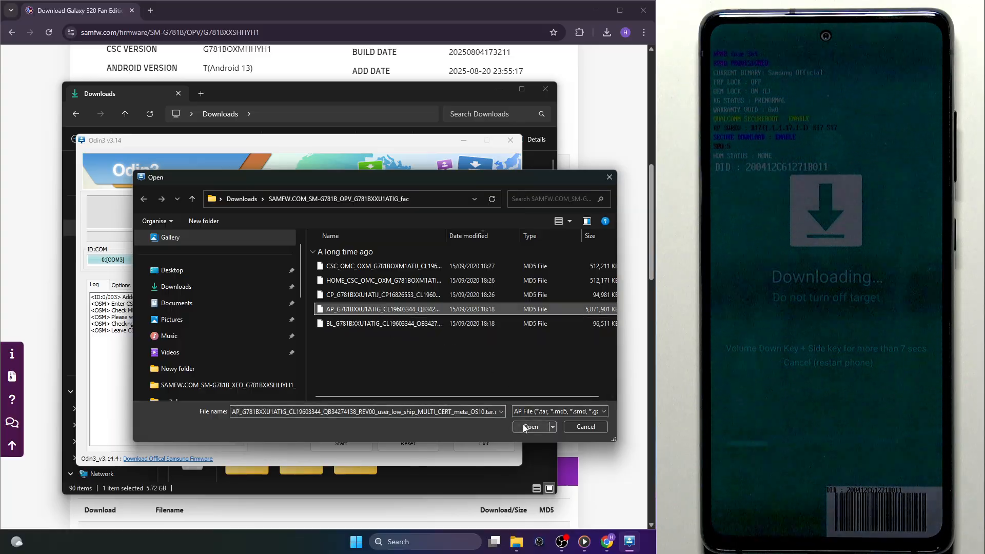
click(531, 427)
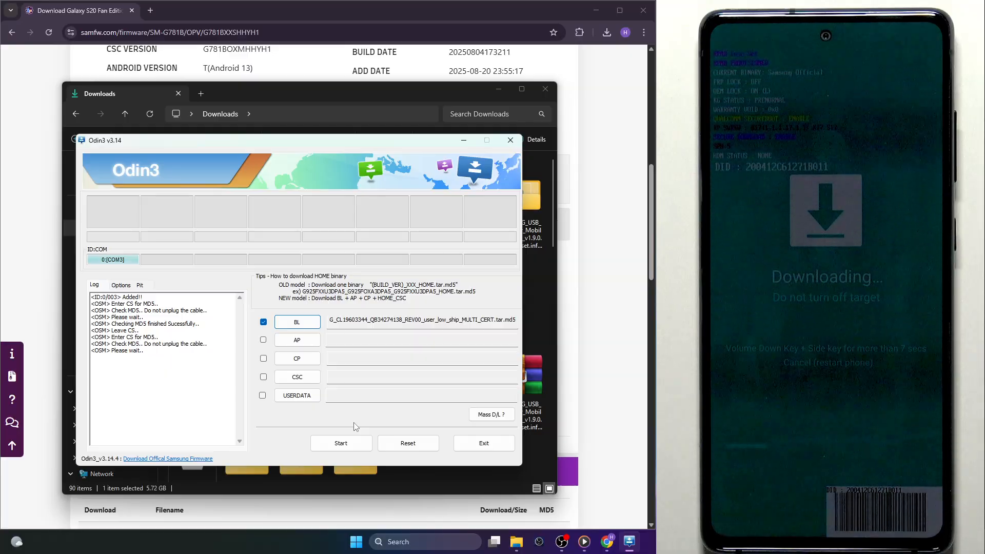
click(264, 340)
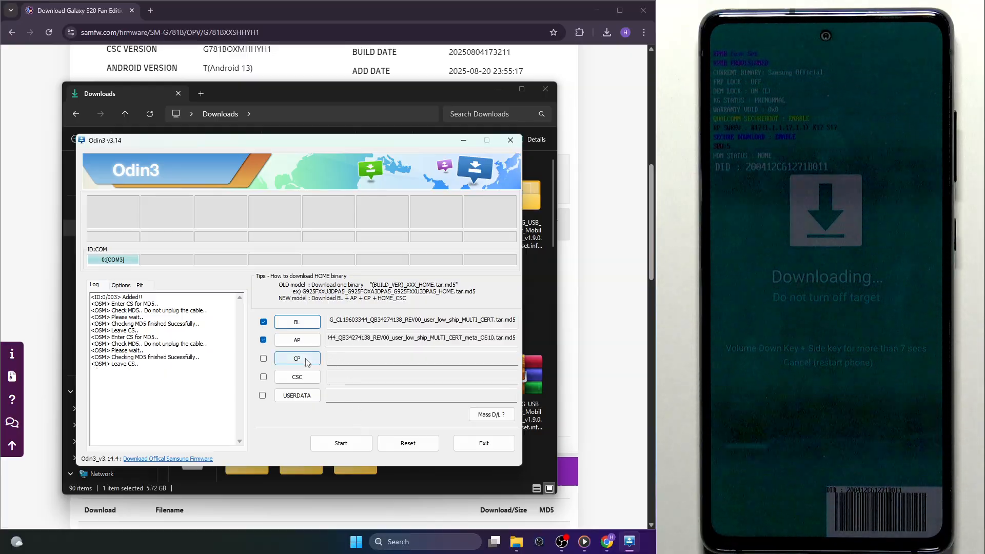
Load the CP modem and CSC_OMC .tar.md5 files into Odin3's CP and CSC slots.
click(297, 358)
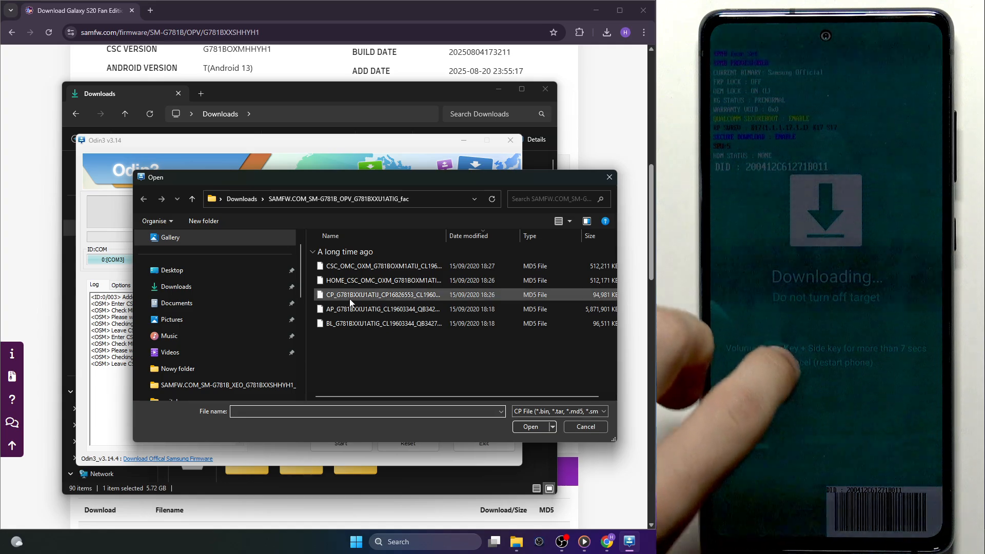
click(382, 294)
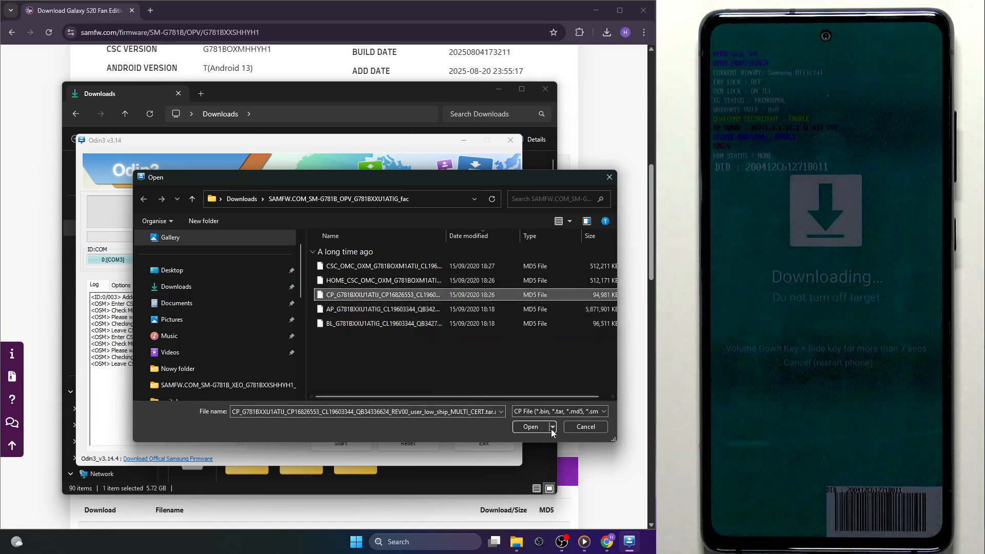
click(531, 427)
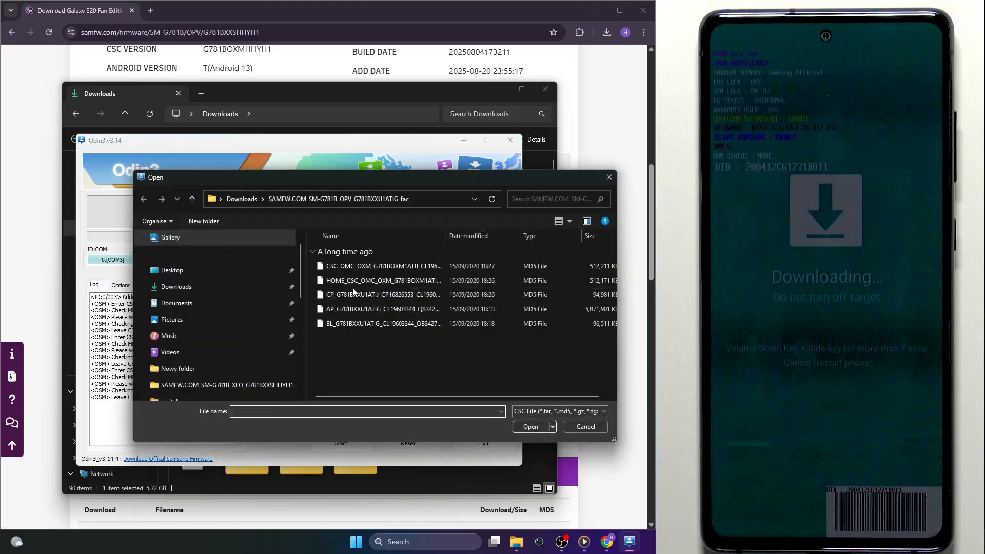
click(383, 266)
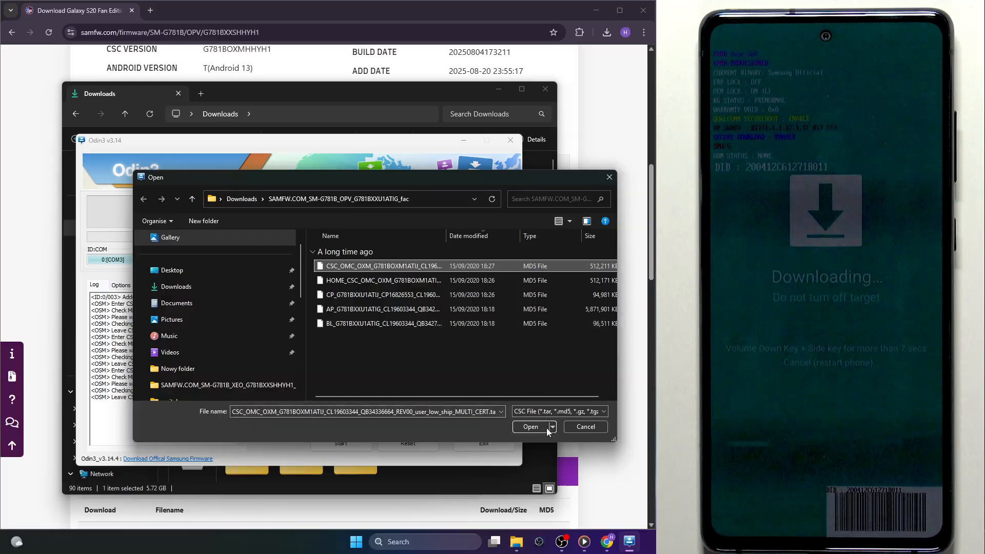
click(530, 427)
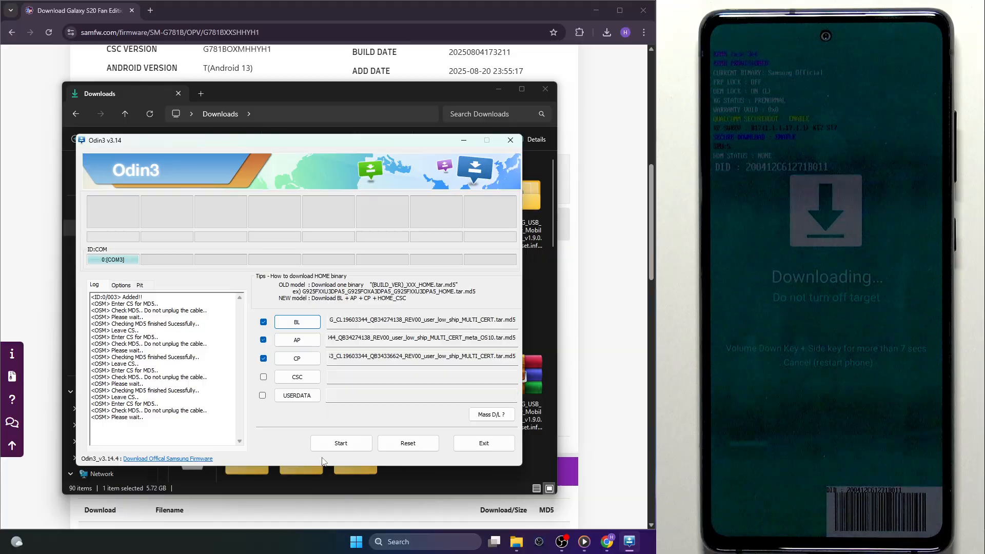
click(264, 377)
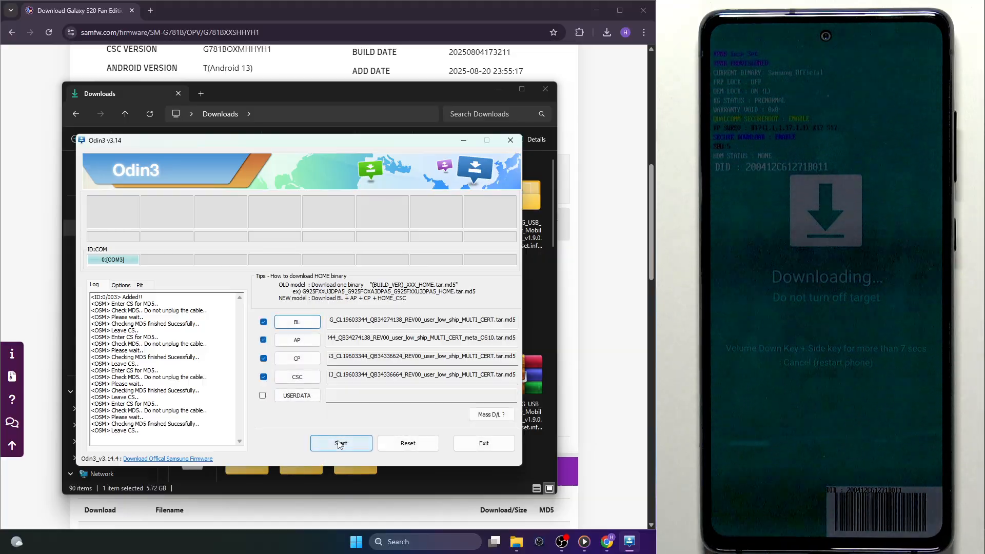
Start flashing the ATIG firmware, retrying Start after the Auth failure.
click(340, 443)
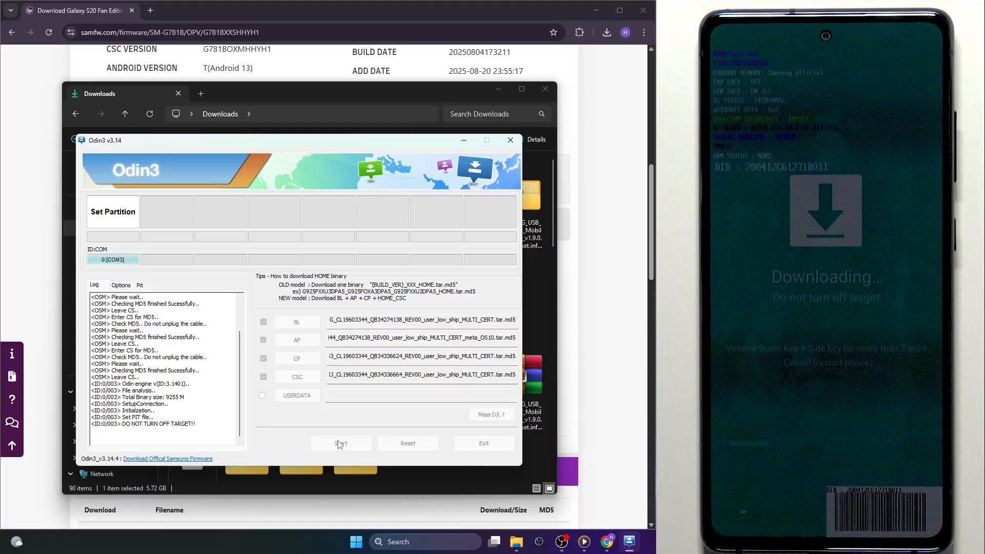
click(340, 443)
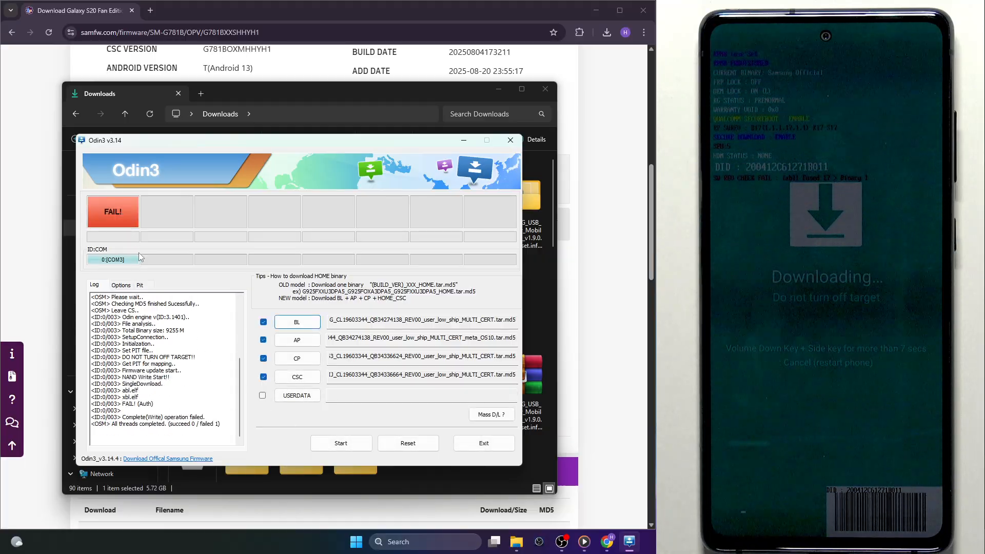
click(341, 444)
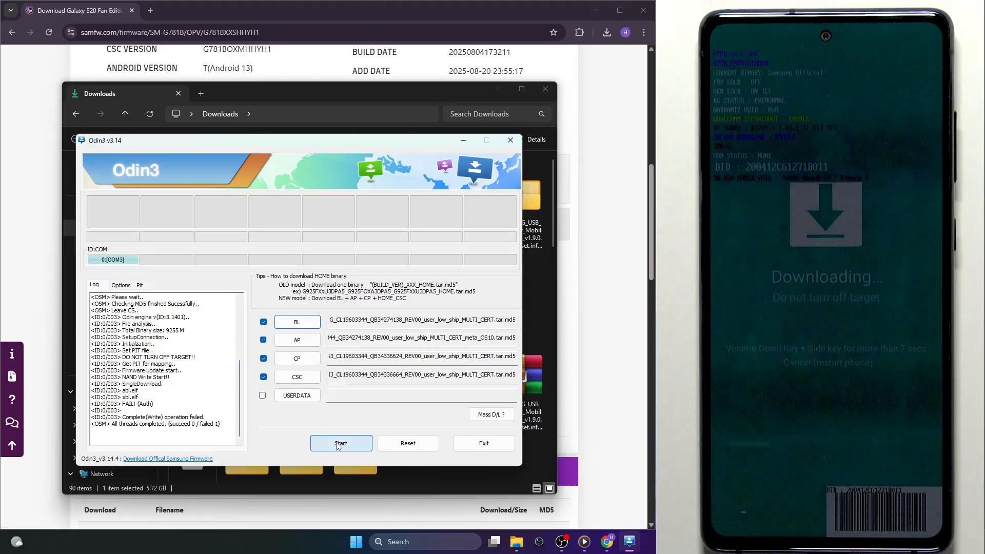
click(341, 443)
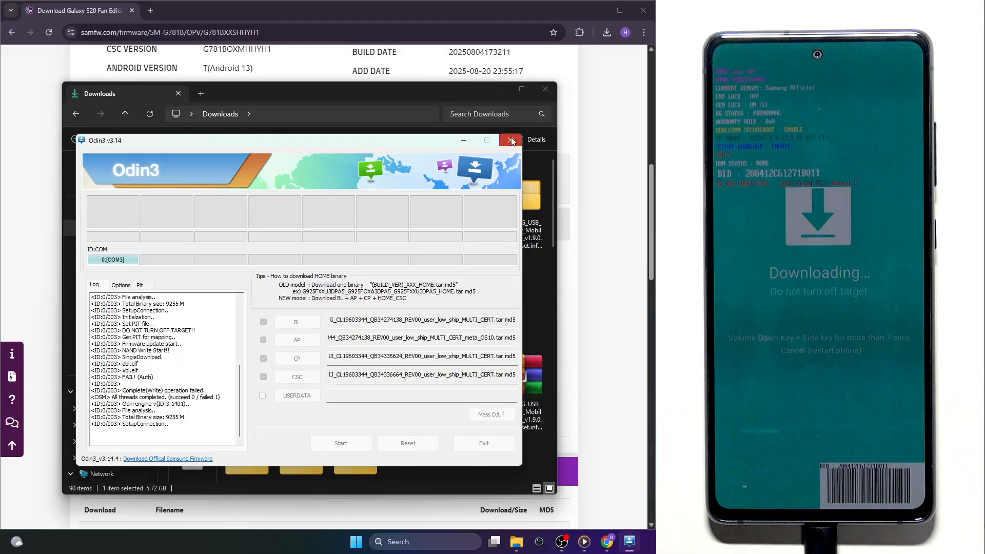
Close the Odin3 flashing tool window.
click(510, 140)
text(hardreset.info)
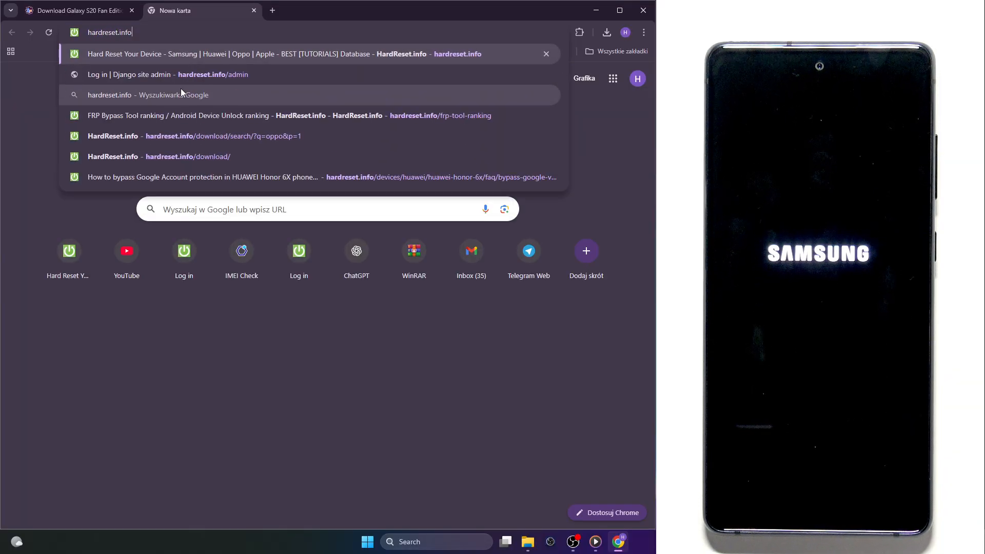
Download the Samsung USB driver package from hardreset.info's download section.
click(283, 53)
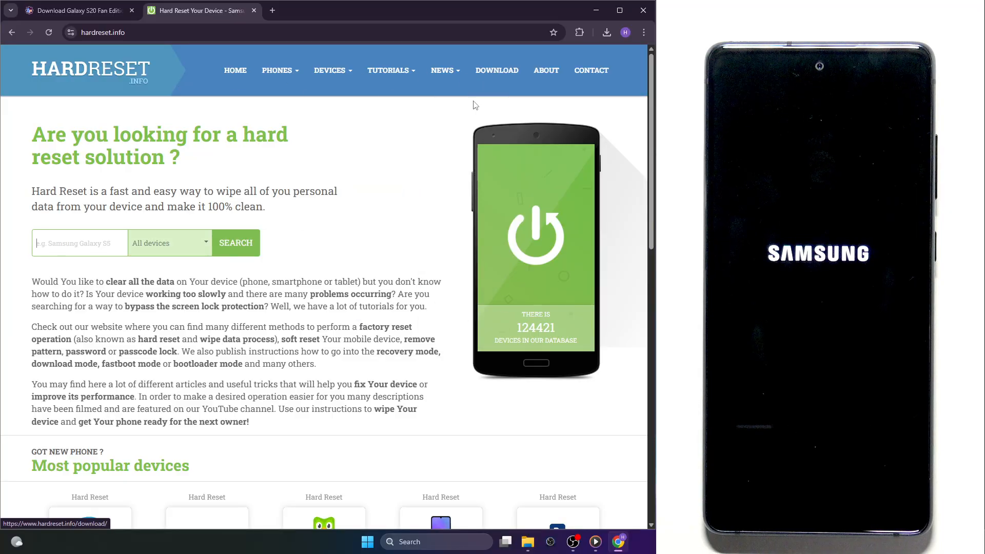
click(496, 70)
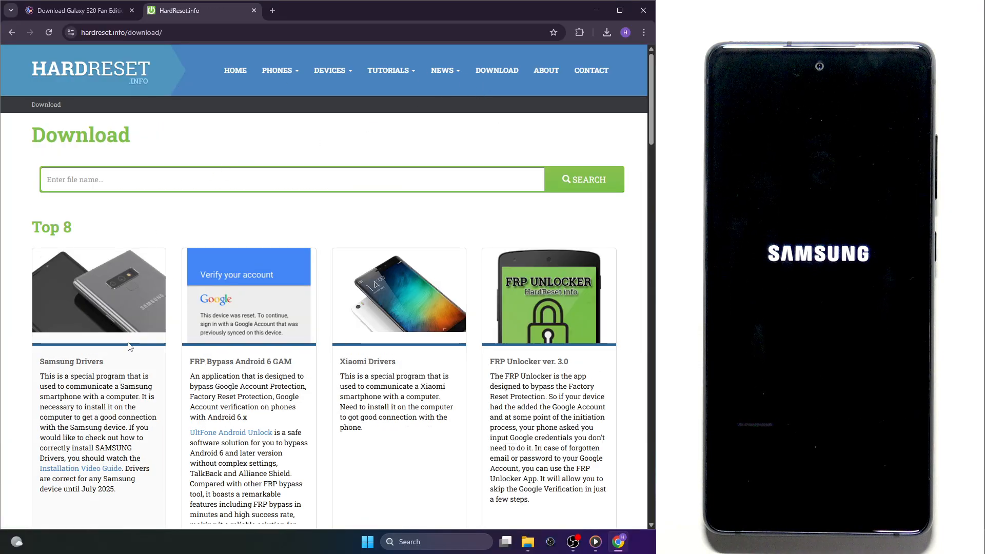
scroll(down, 3)
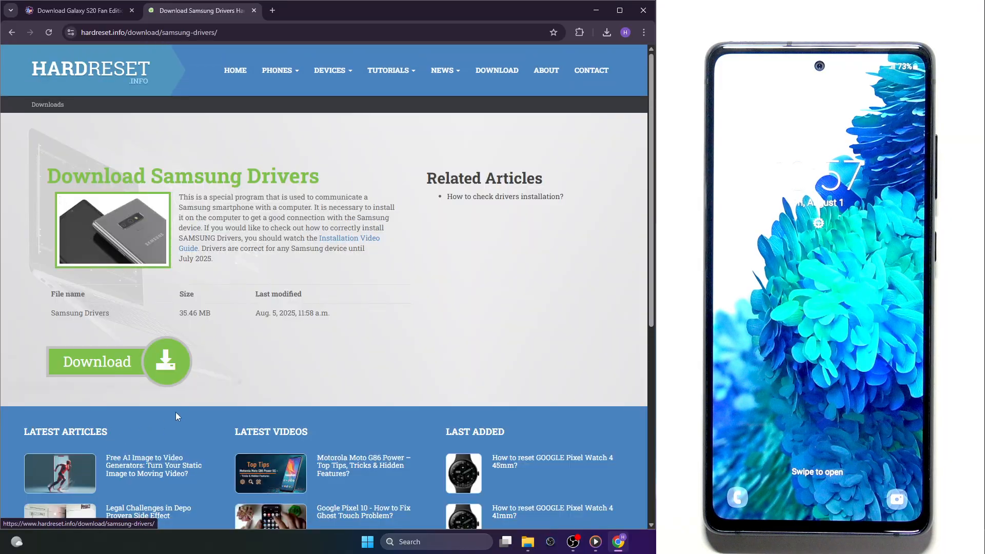
click(606, 32)
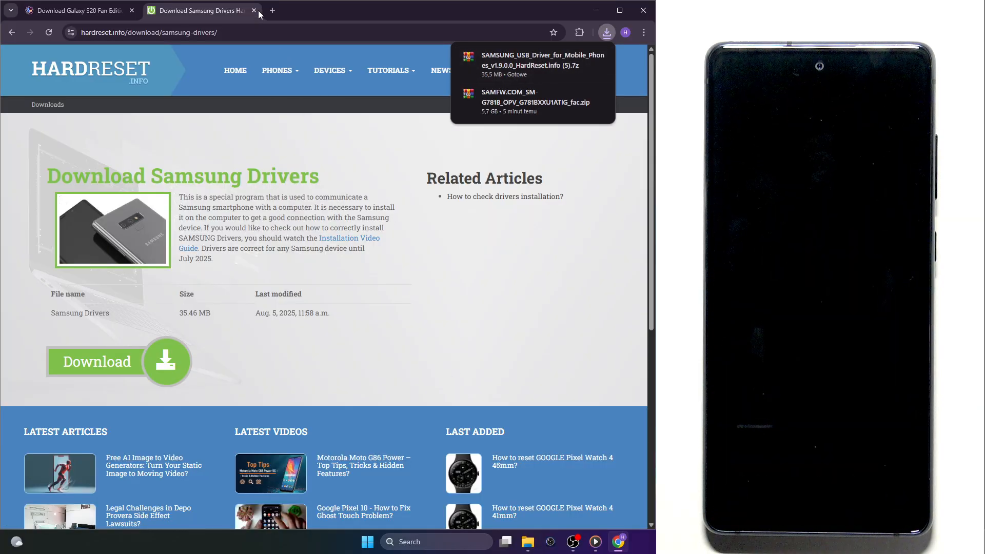
Search the download section for 'odin' and download the Odin3 v3.14.4 archive.
click(272, 10)
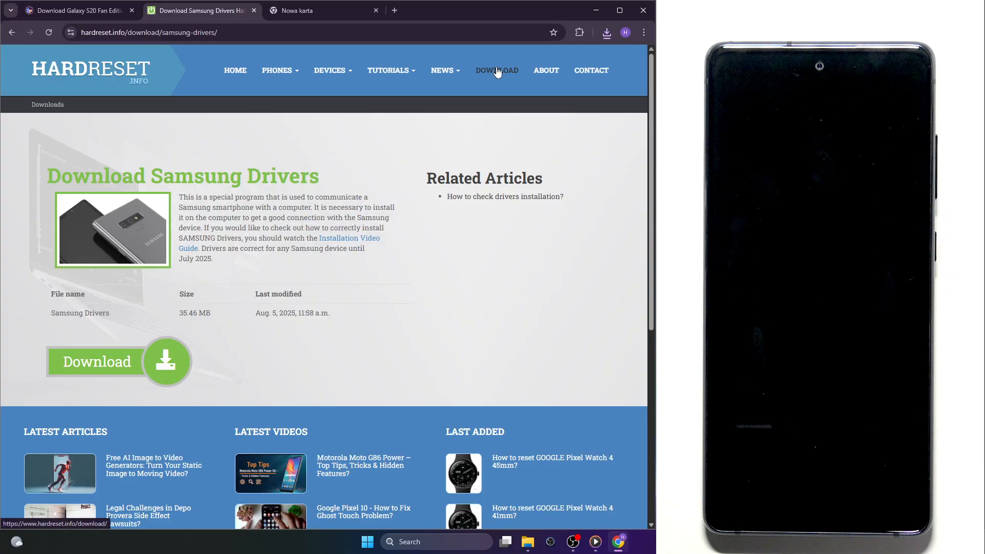
click(497, 70)
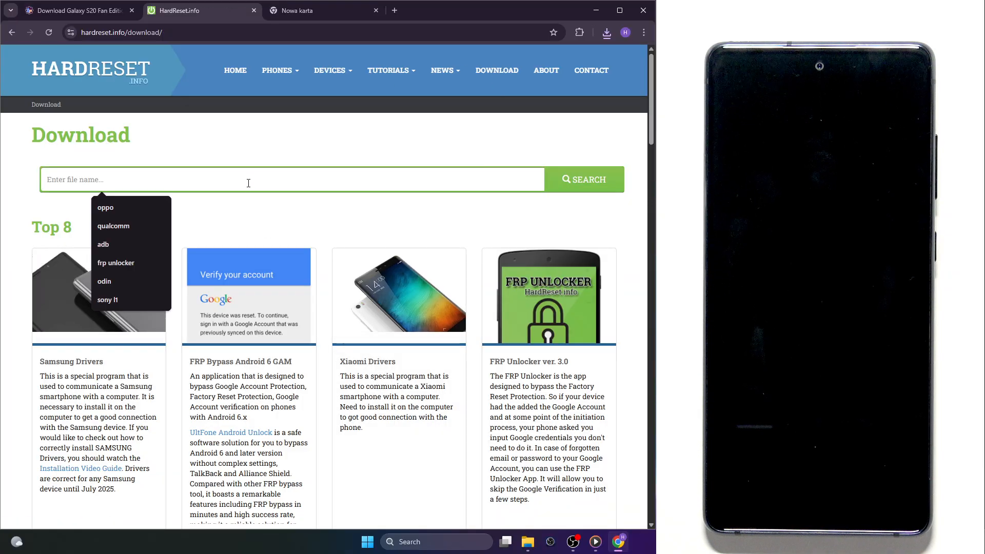
click(105, 281)
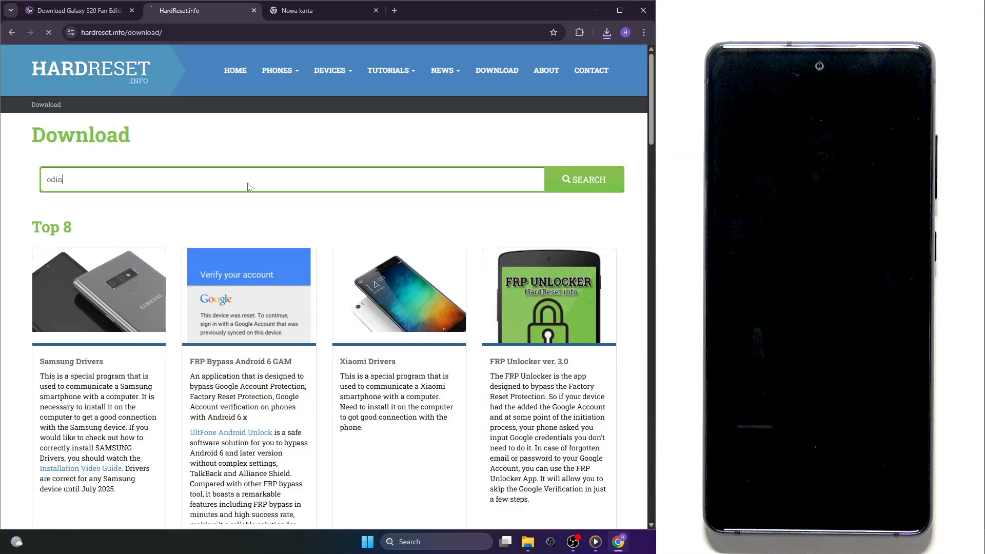
click(583, 178)
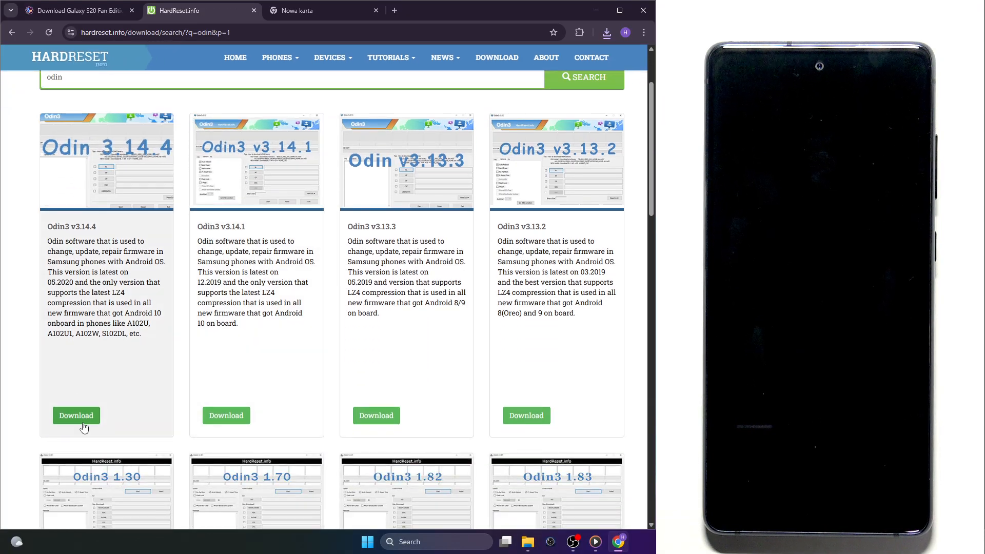
mouse_move(75, 415)
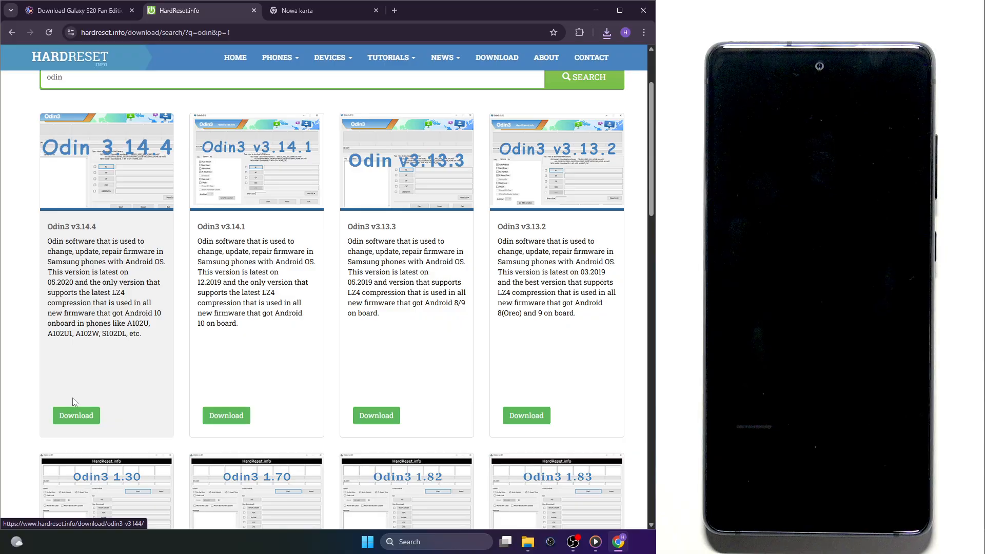
click(75, 415)
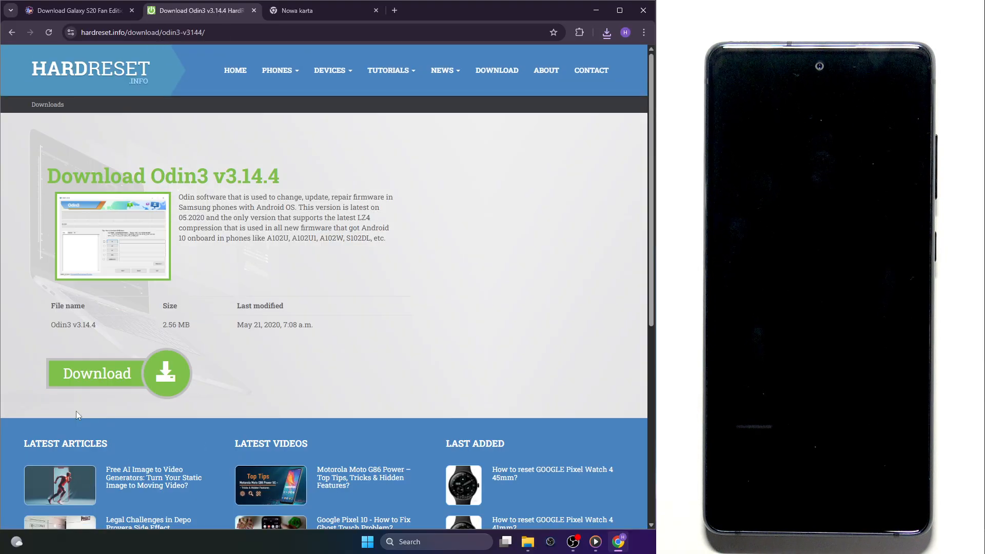
click(605, 32)
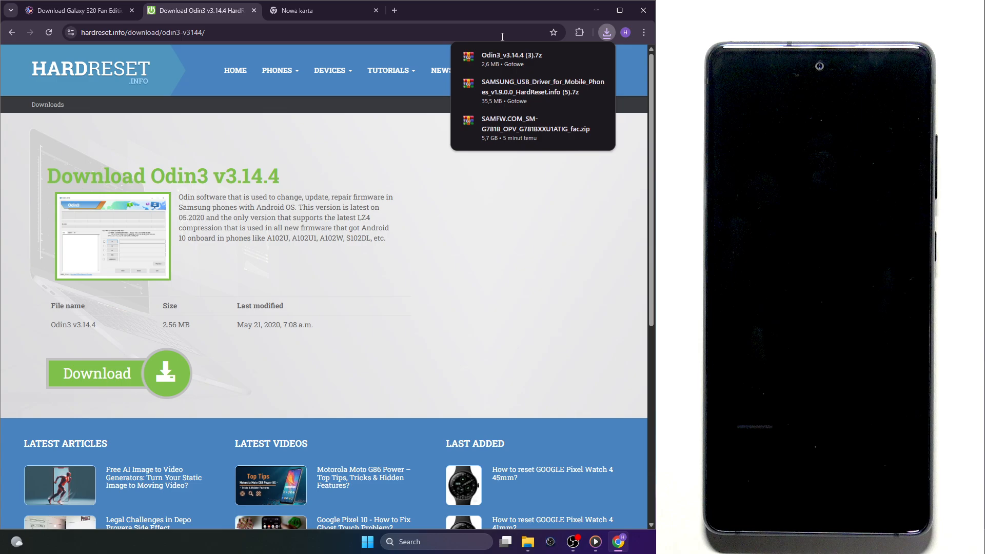
mouse_move(506, 498)
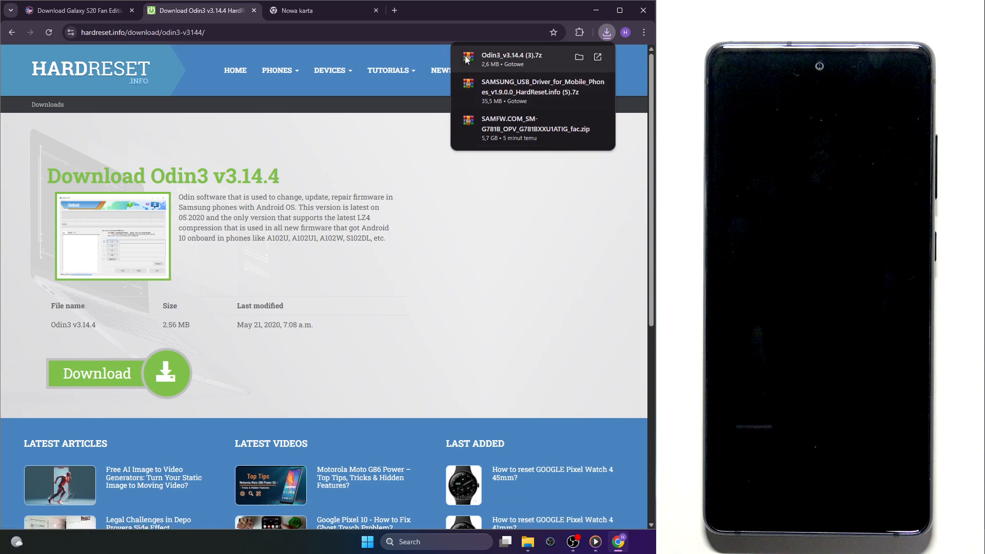
mouse_move(475, 98)
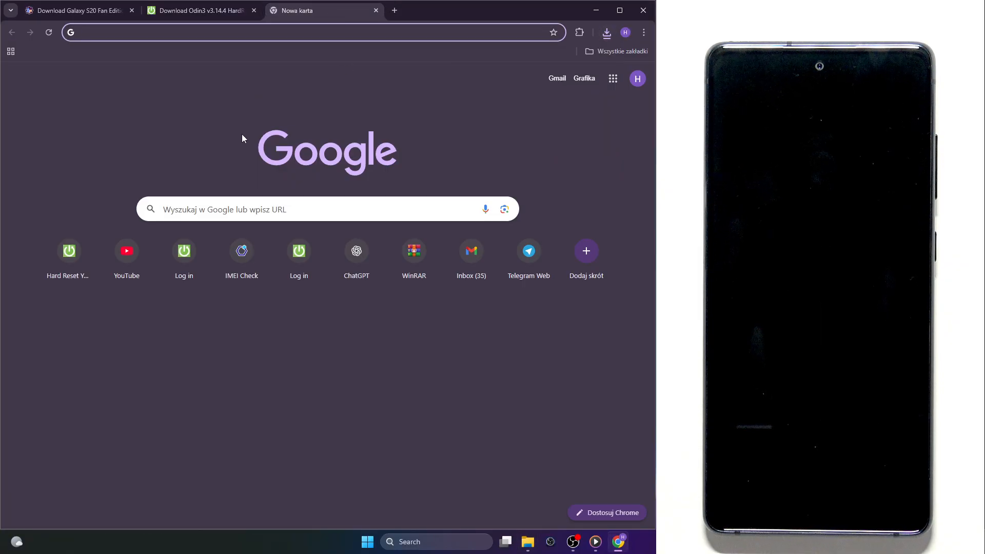
Go to win-rar.com, then bring up File Explorer's Downloads folder.
text(winw)
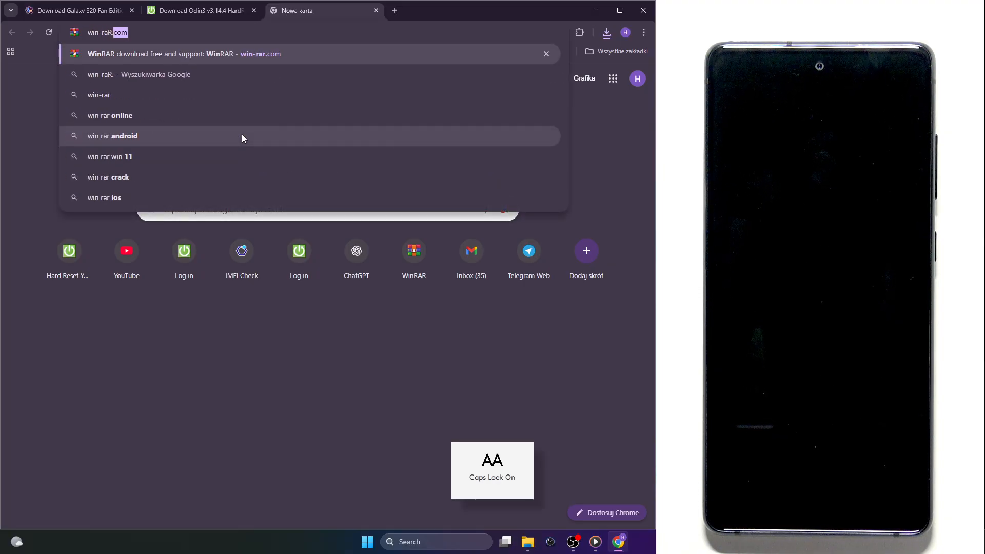
text(CO)
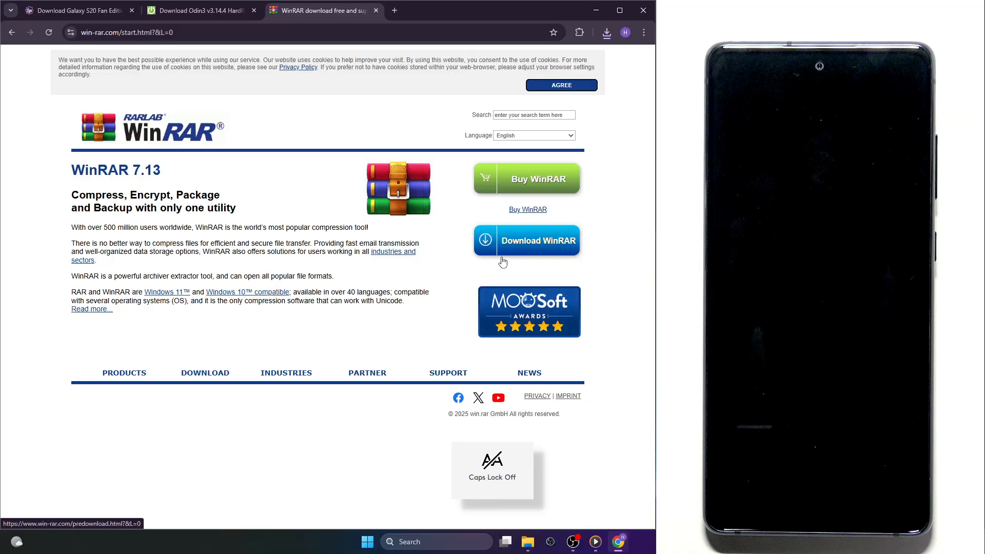
click(528, 542)
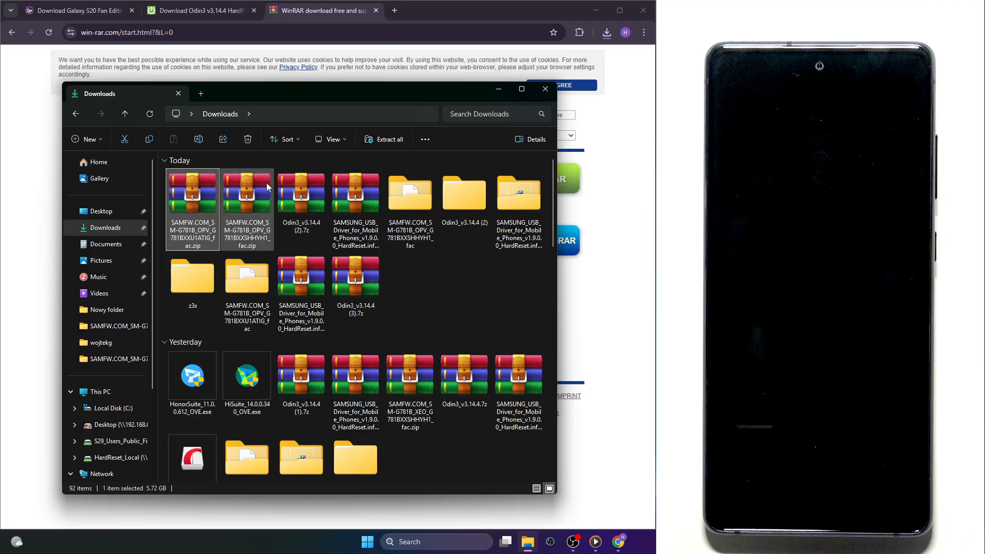
Extract the SAMSUNG_USB_Driver .7z into its own folder and launch the driver installer.
right_click(355, 193)
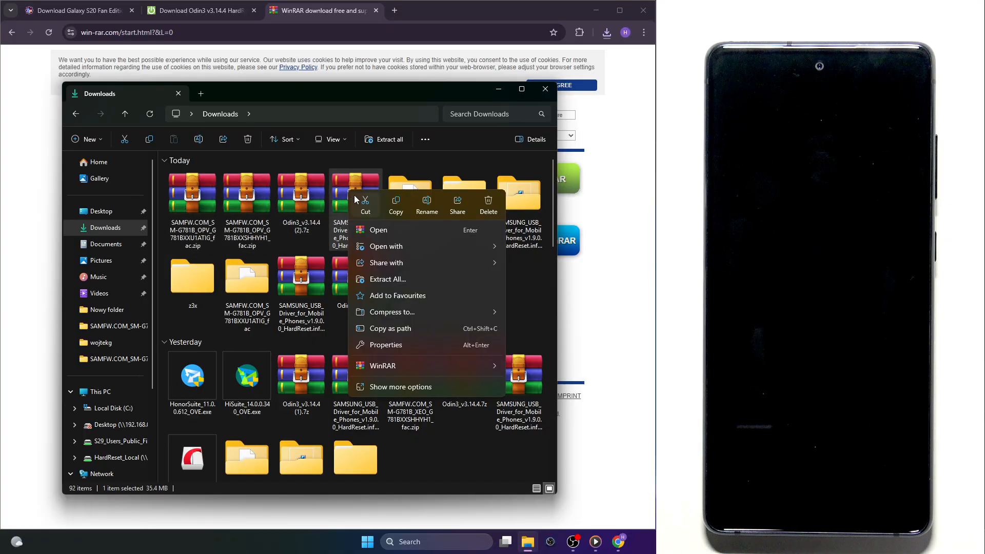
mouse_move(402, 299)
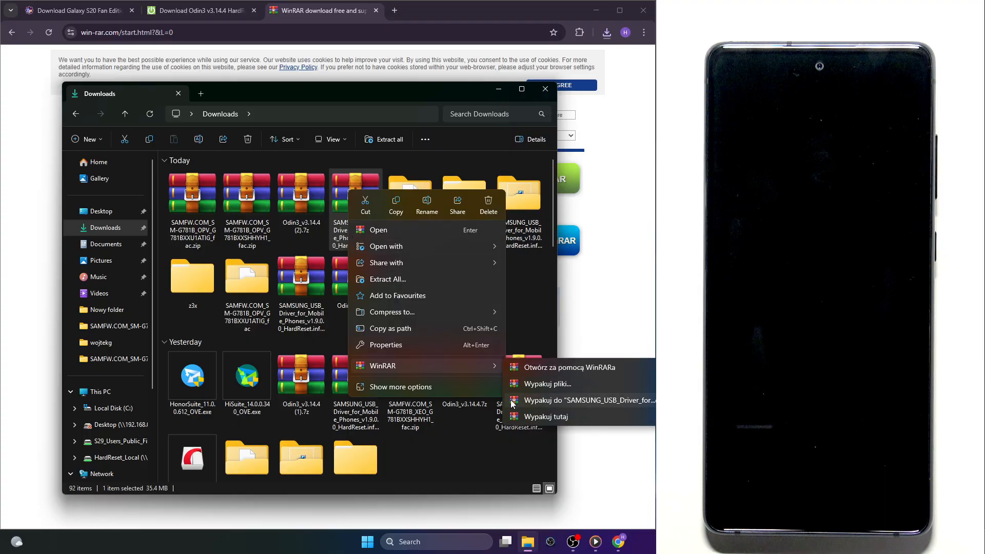
mouse_move(497, 305)
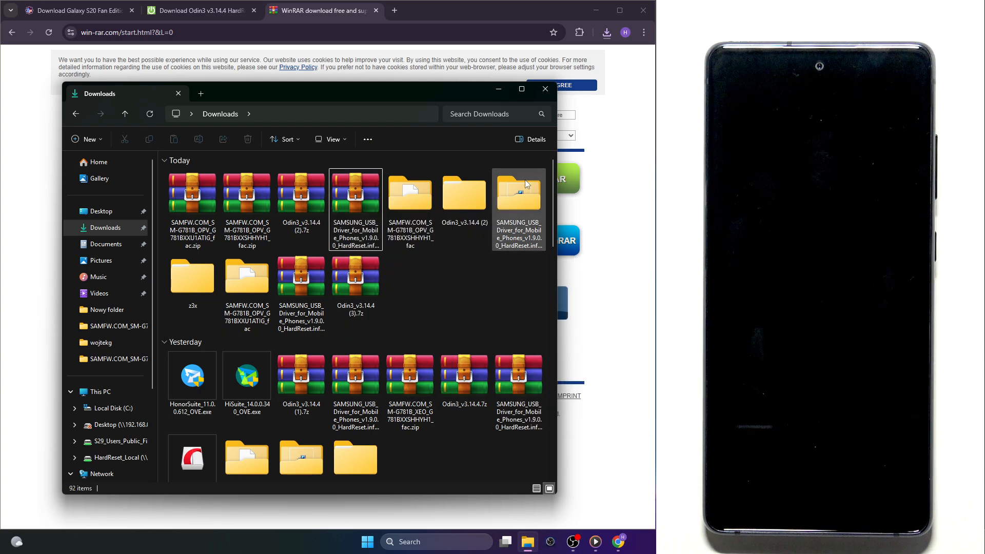
click(519, 193)
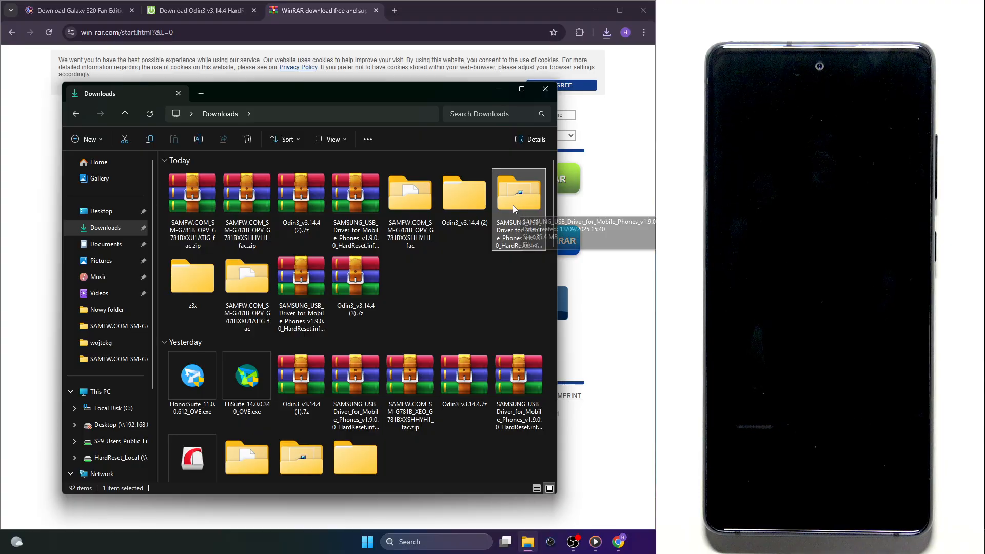
double_click(518, 192)
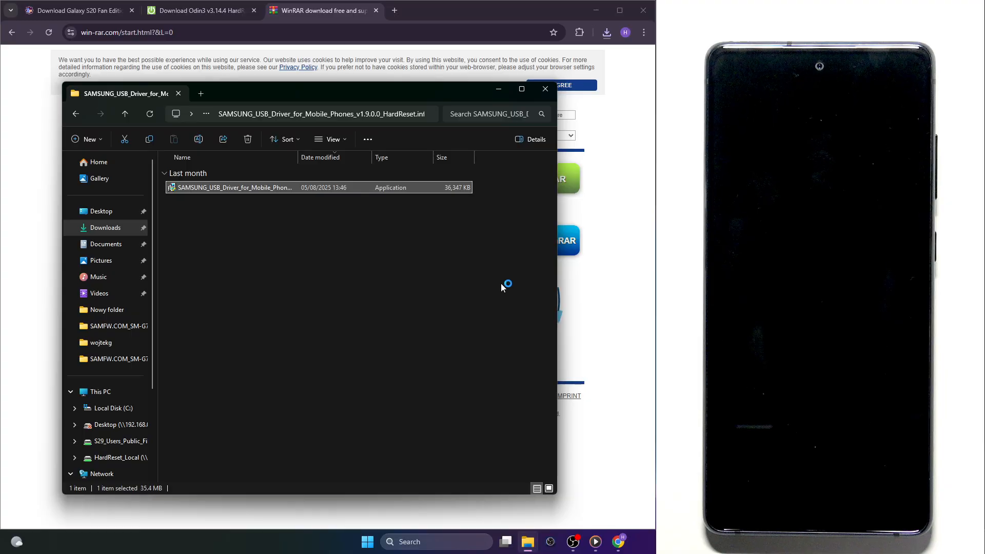
mouse_move(522, 309)
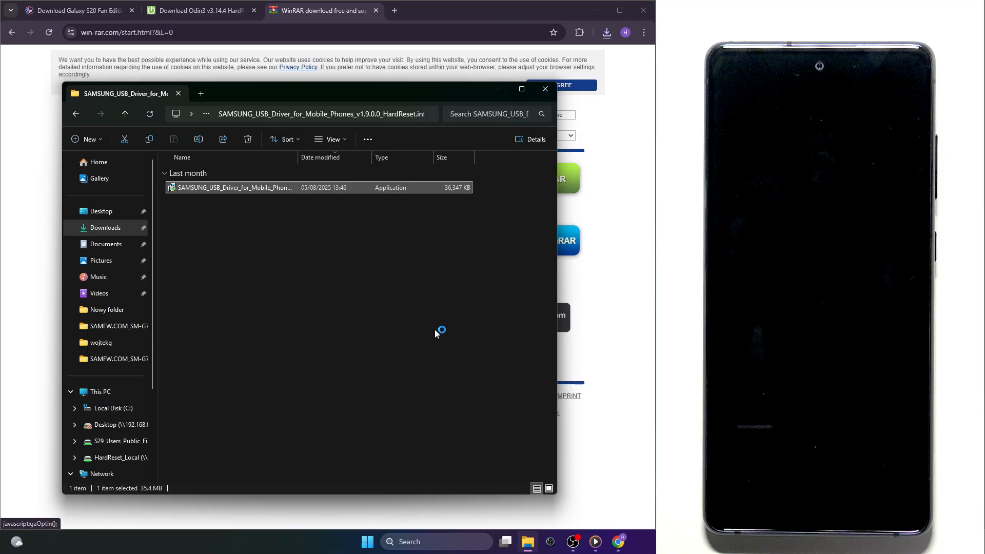
double_click(234, 187)
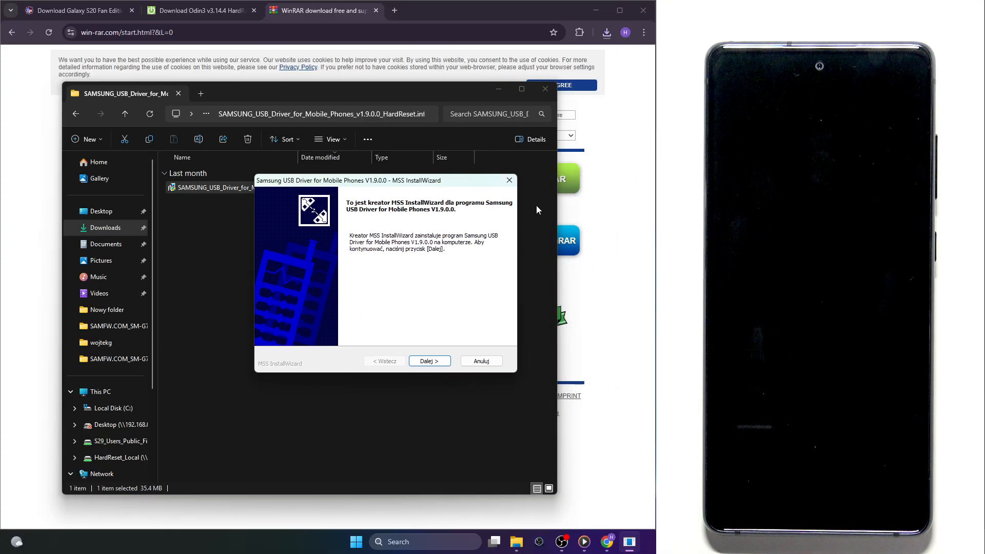
Cancel the Samsung USB driver installation with Anuluj and confirm Yes.
click(480, 360)
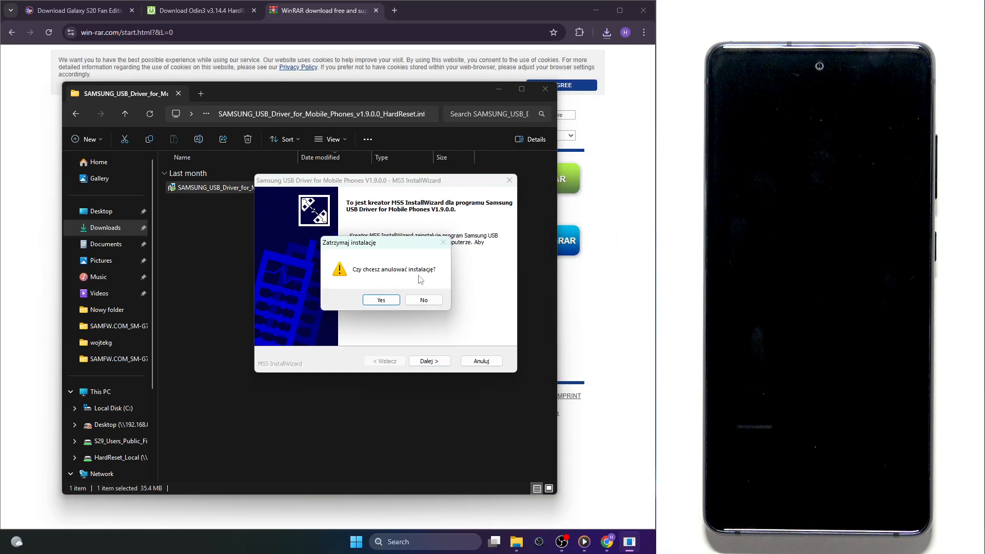
click(380, 299)
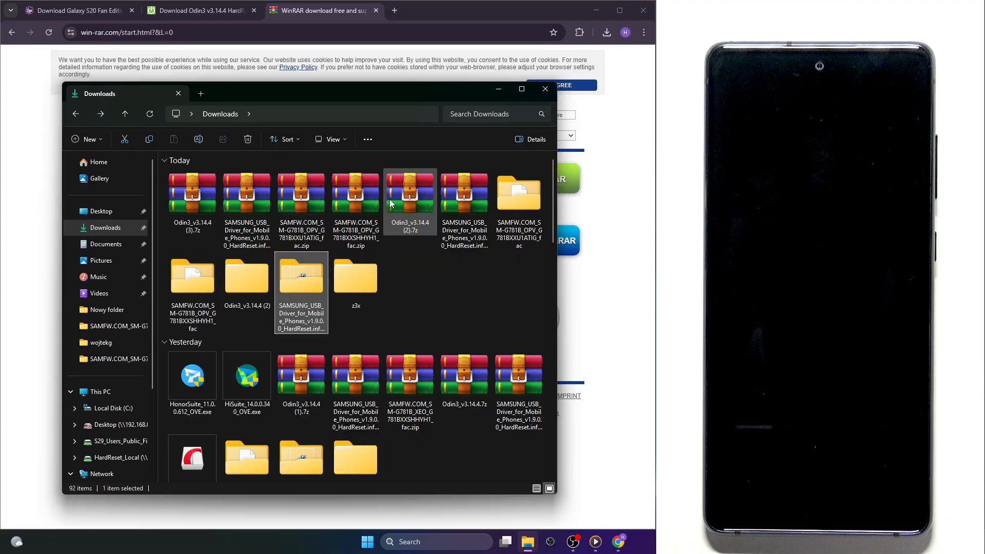
Extract the Odin3 archive, launch Odin3_v3.14.4.exe and acknowledge the account-unlock warning.
right_click(411, 194)
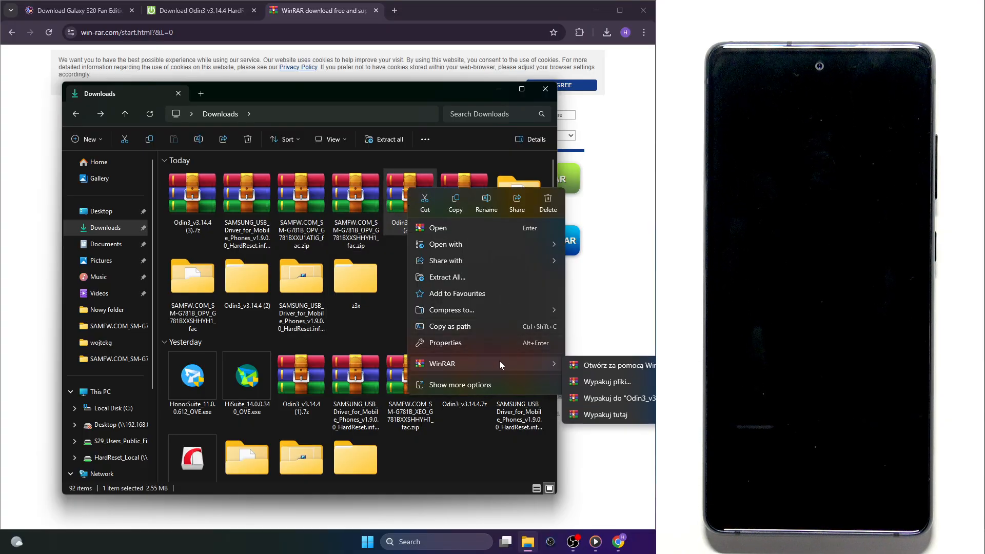
click(246, 276)
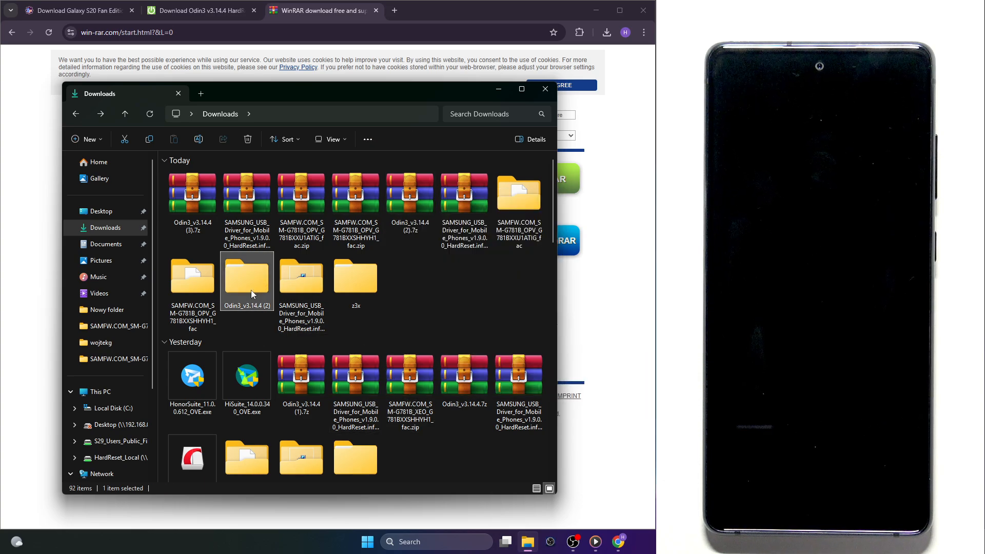
double_click(246, 276)
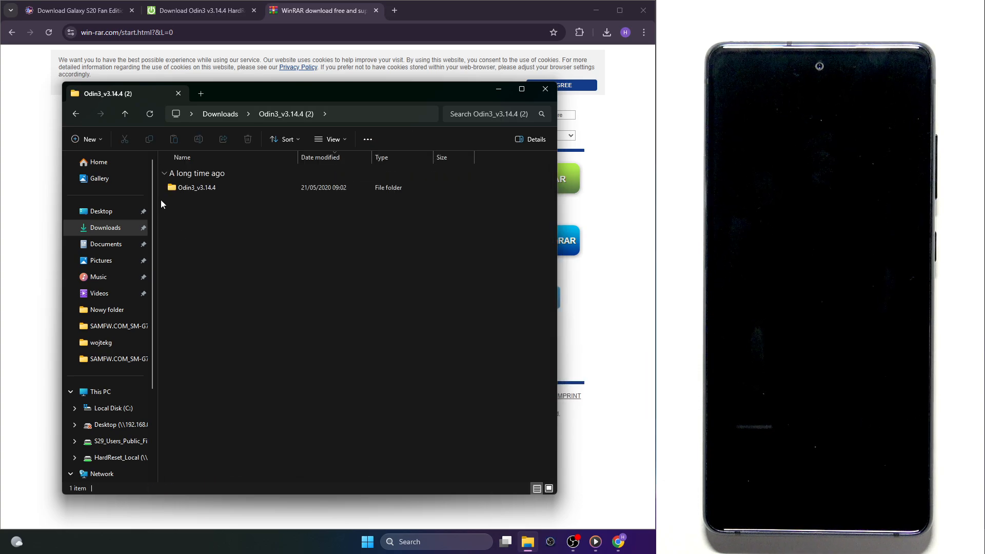
double_click(197, 186)
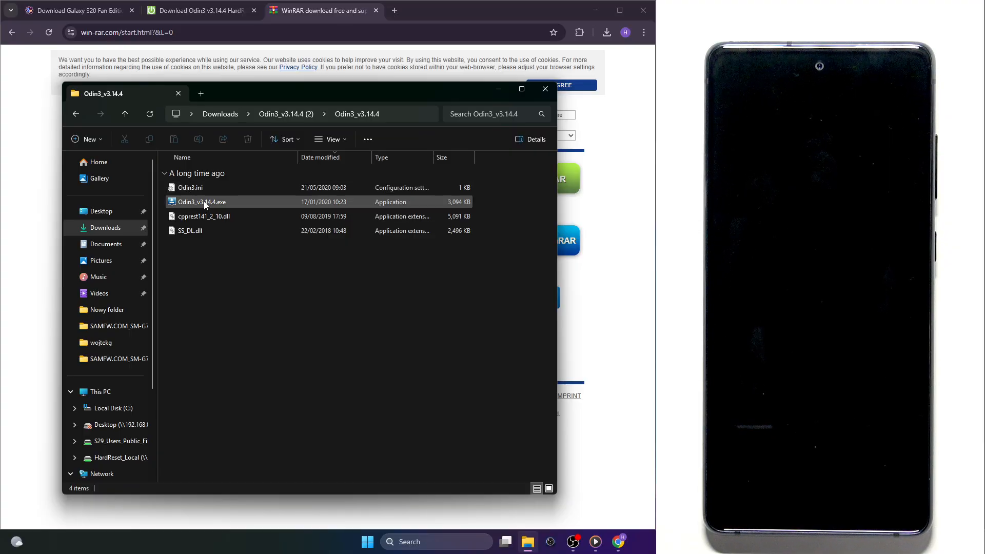
double_click(202, 202)
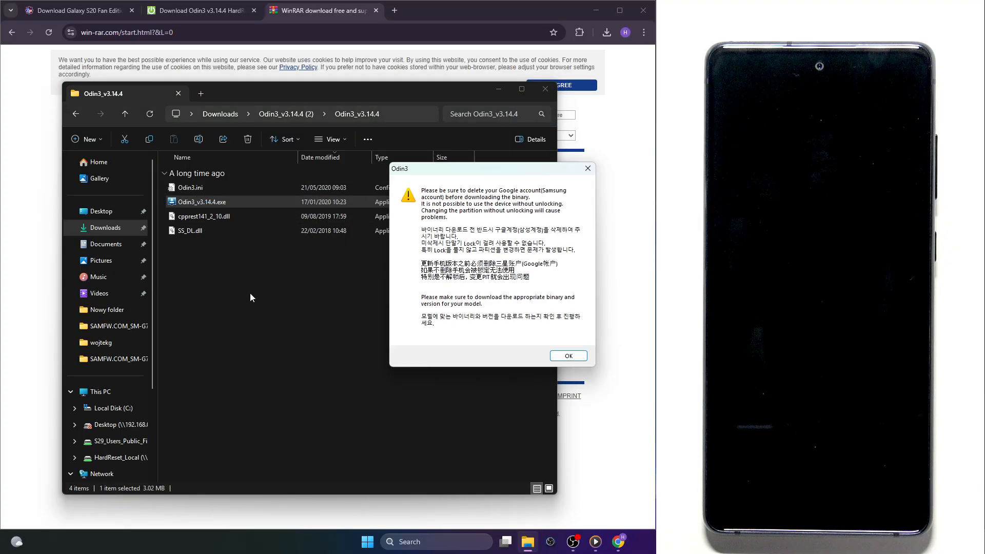
click(567, 356)
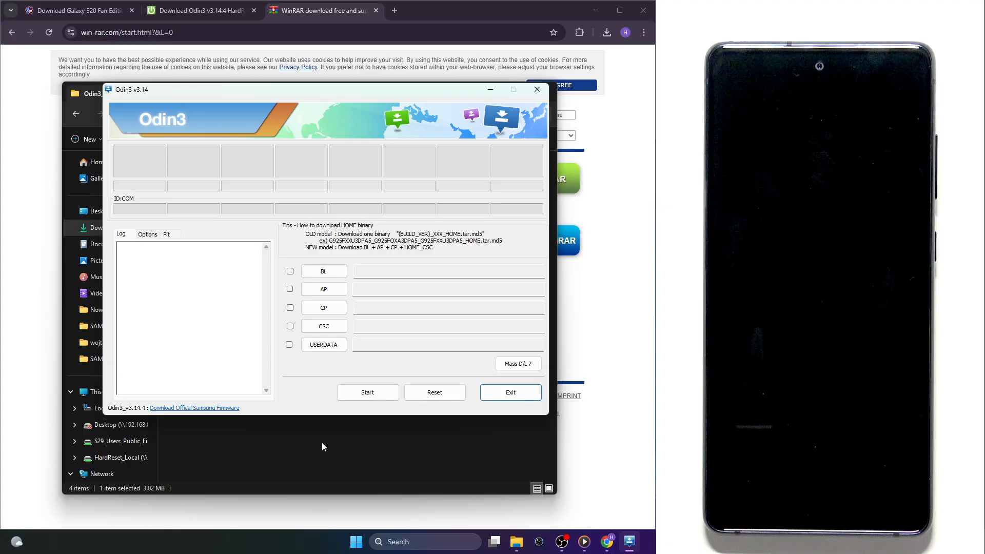
mouse_move(440, 286)
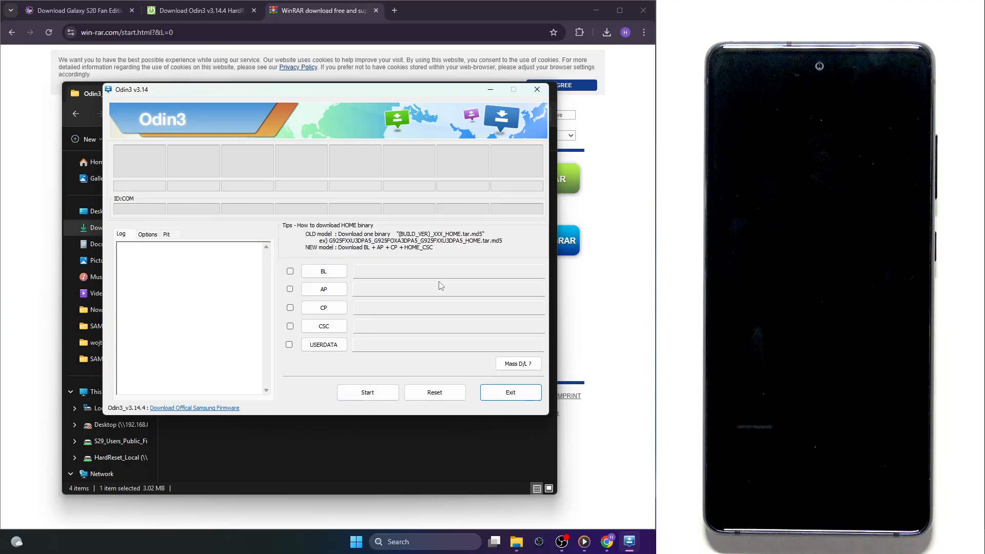
mouse_move(296, 453)
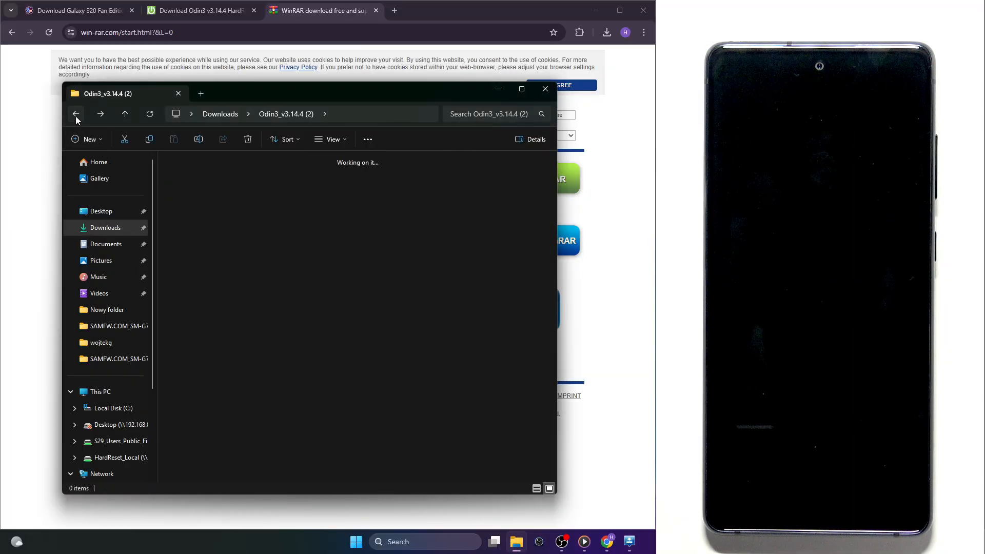
Extract the G781BXXSHHYH1 firmware zip in Downloads and browse its BL, AP, CP, CSC files.
click(75, 113)
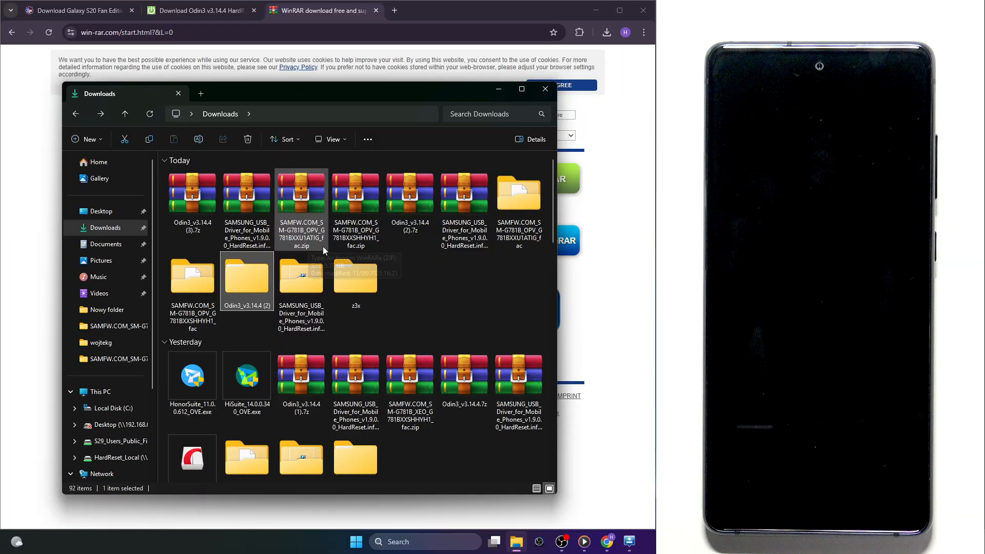
click(356, 193)
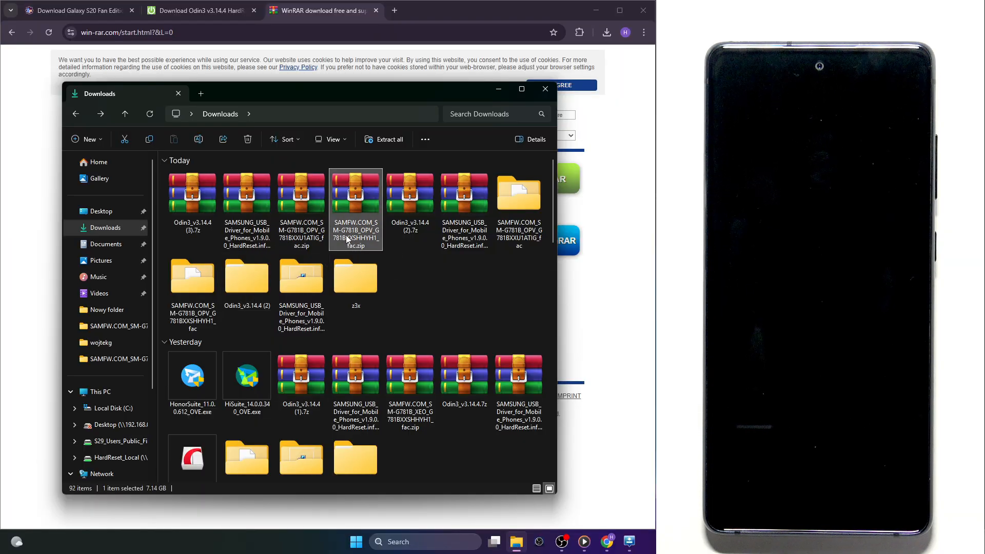
mouse_move(355, 242)
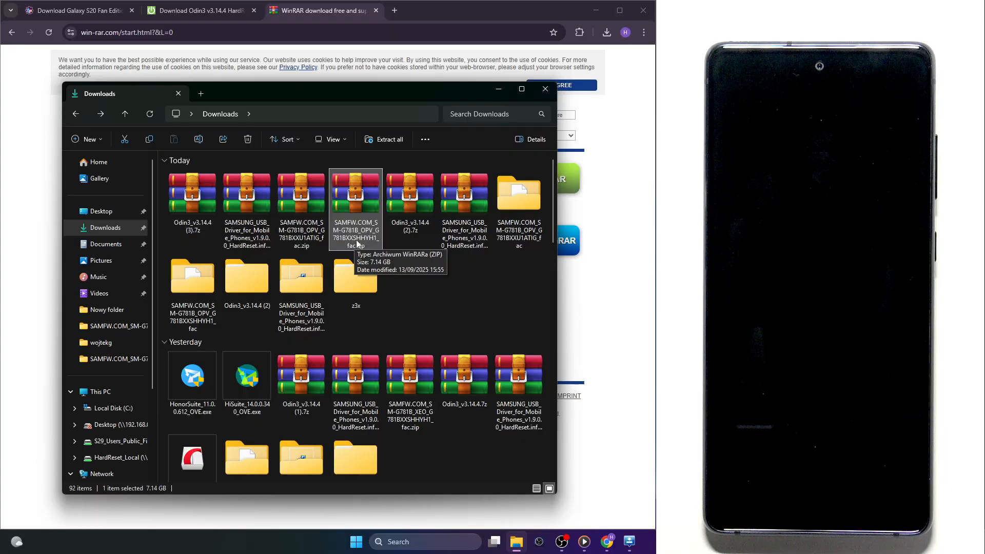
right_click(355, 192)
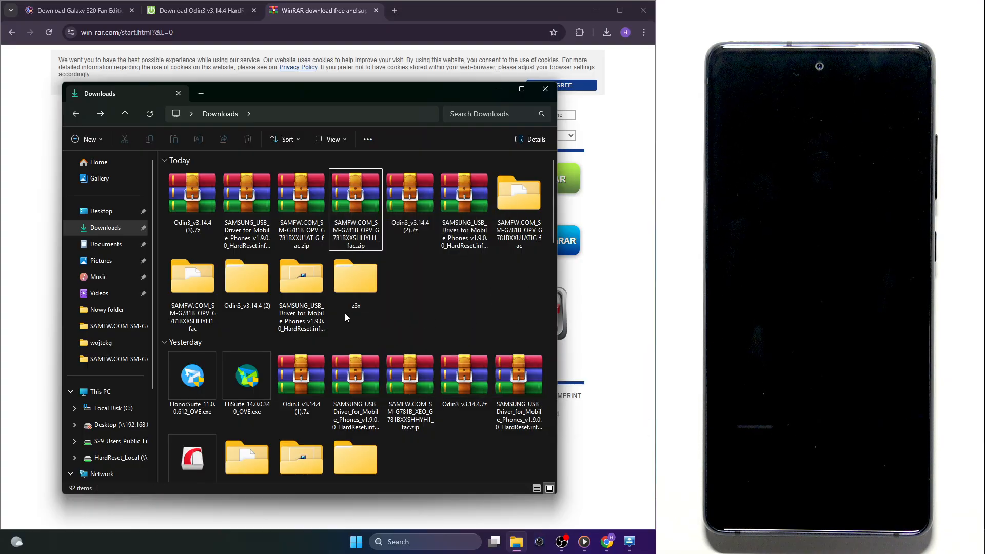
click(191, 276)
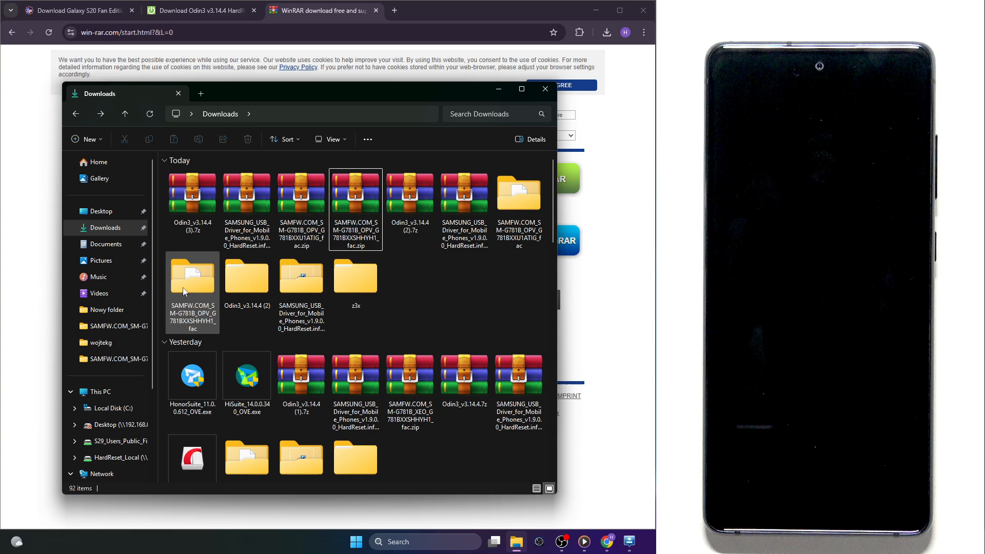
double_click(191, 275)
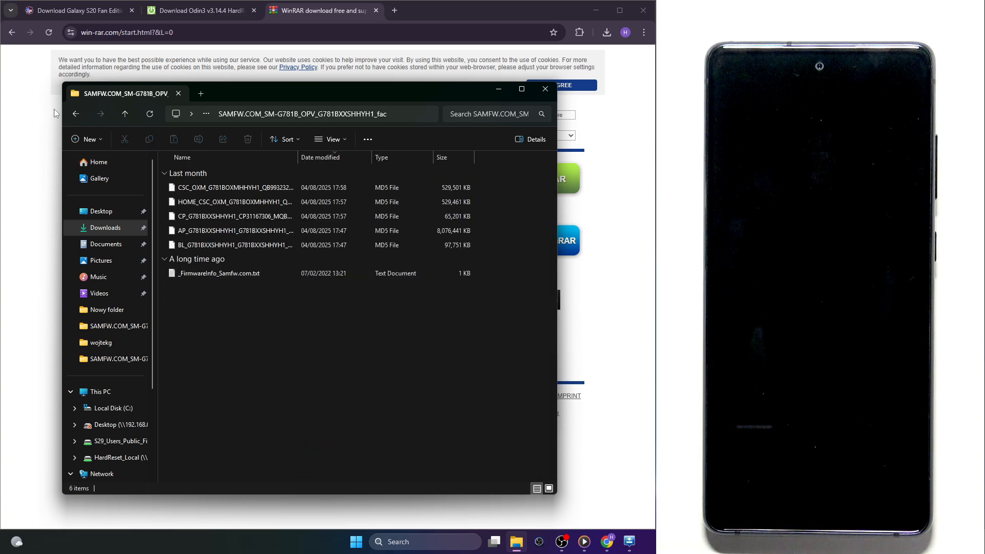
click(106, 228)
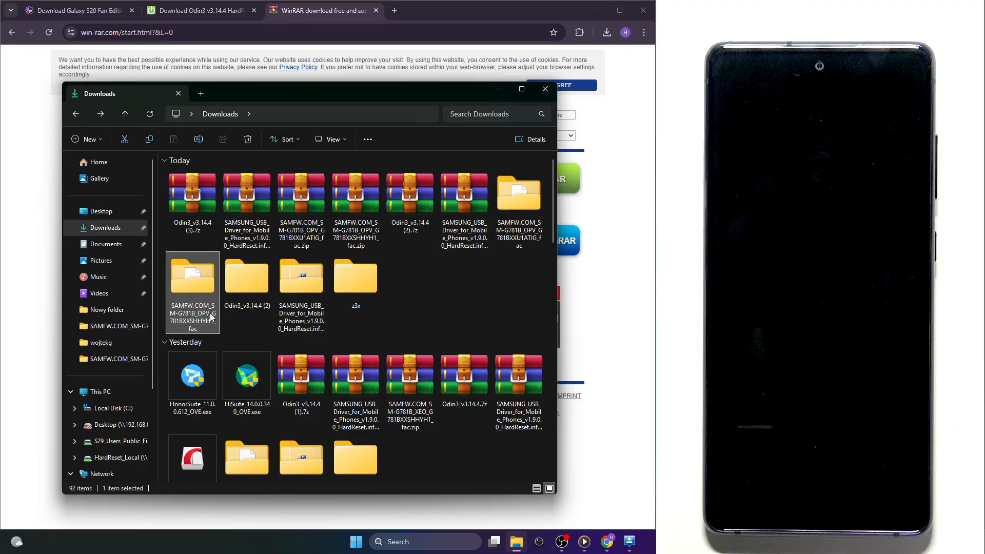
double_click(192, 284)
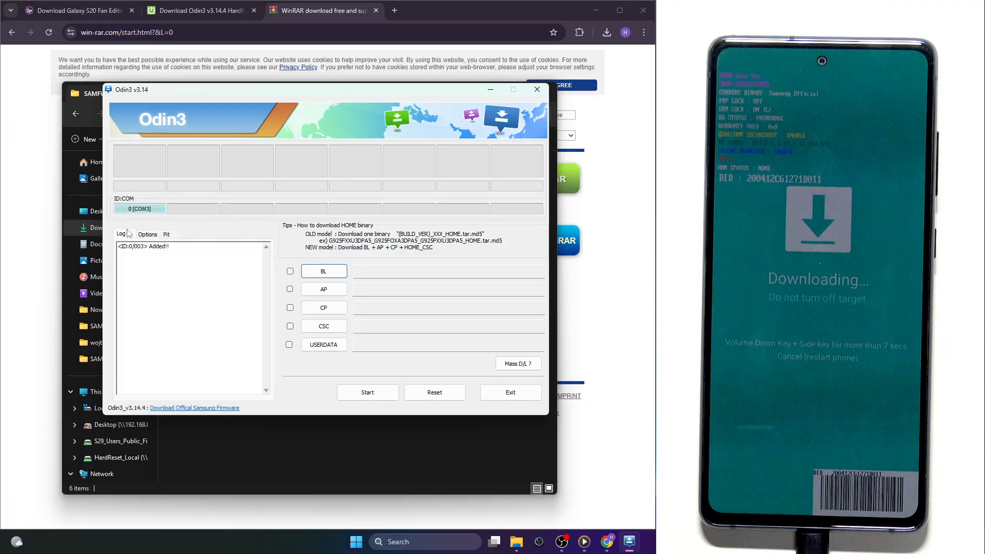
mouse_move(299, 216)
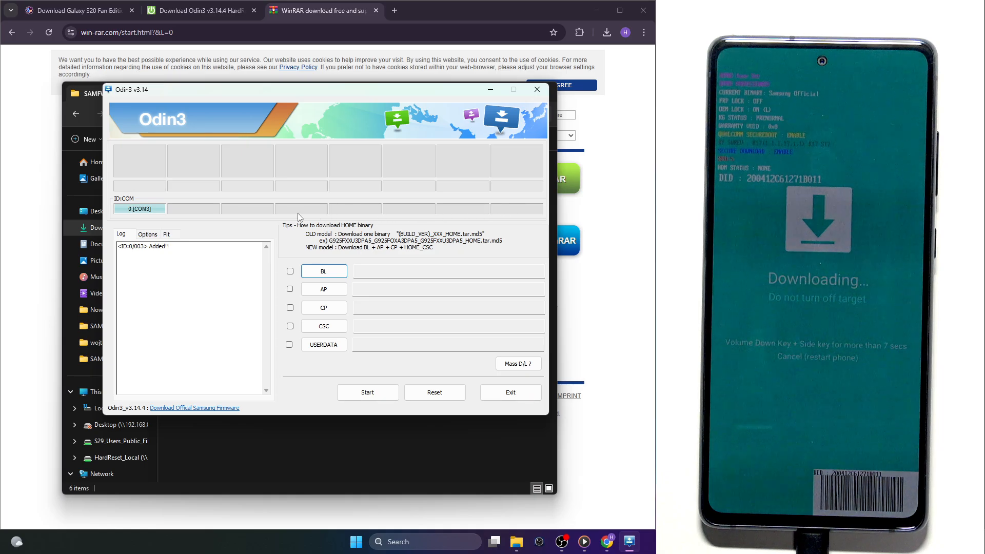
mouse_move(394, 225)
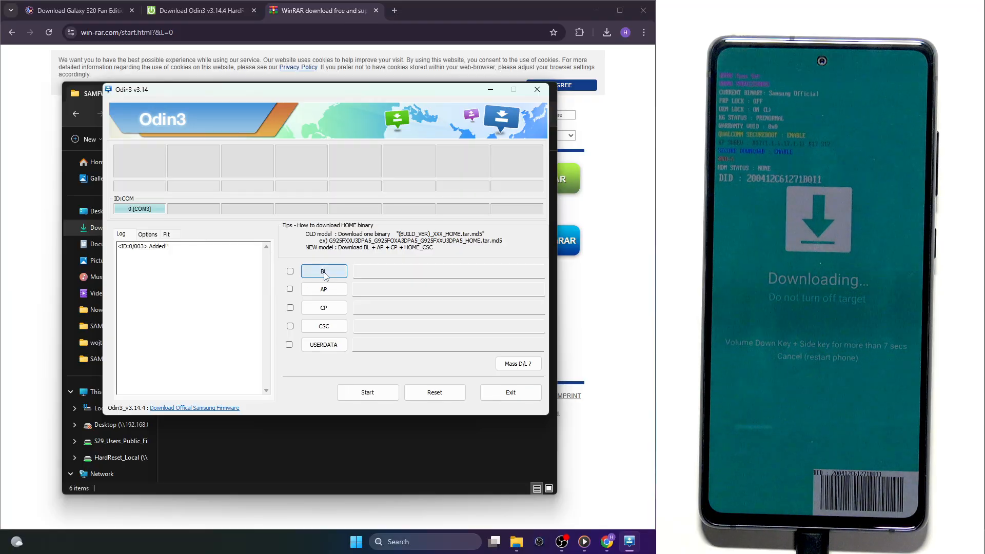
Load the BL and AP files from the G781BXXSHHYH1 firmware folder into Odin3's slots.
click(323, 271)
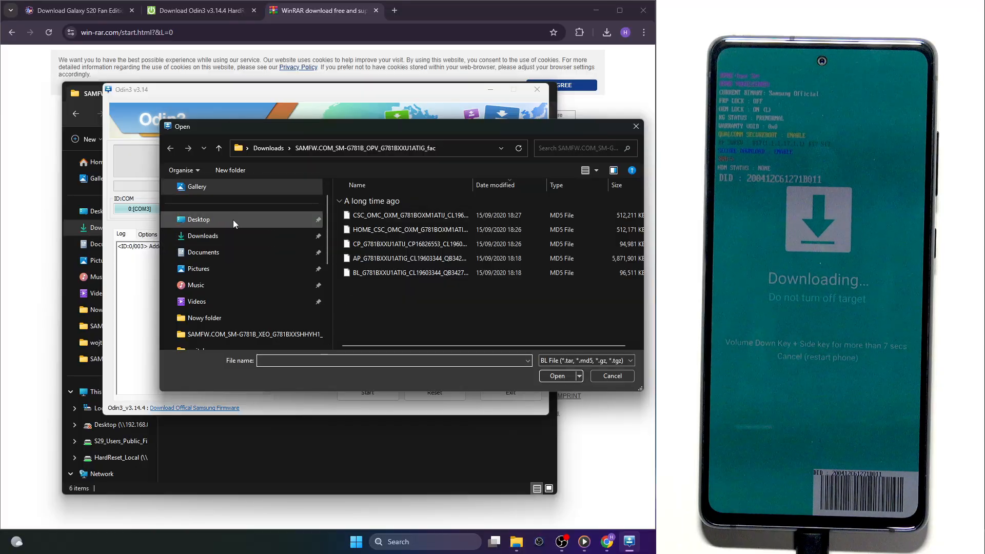
click(202, 236)
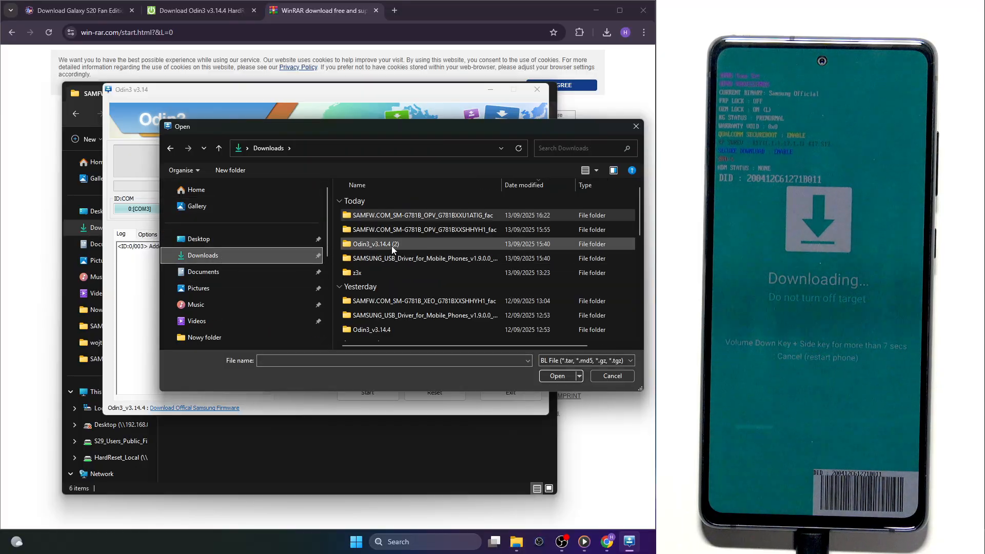
double_click(424, 214)
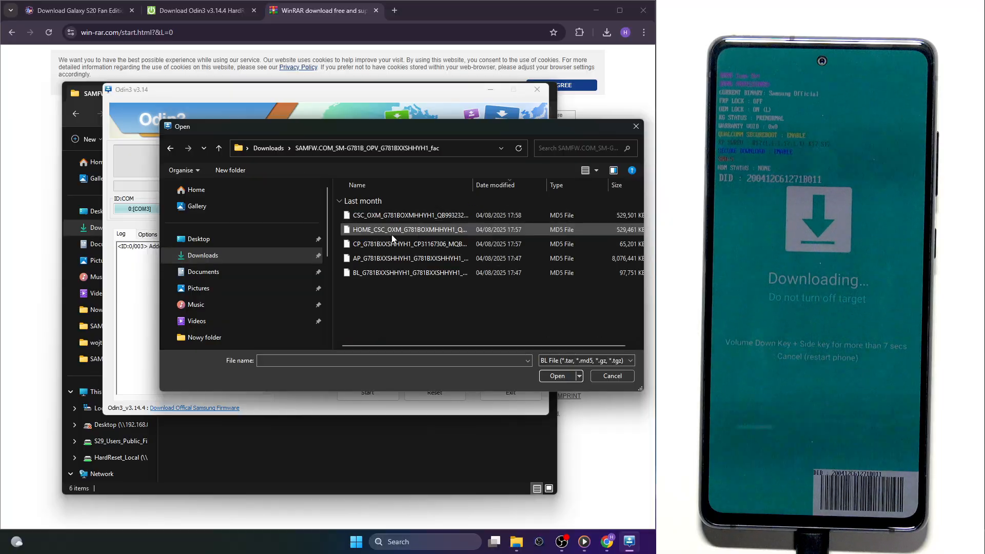
click(408, 272)
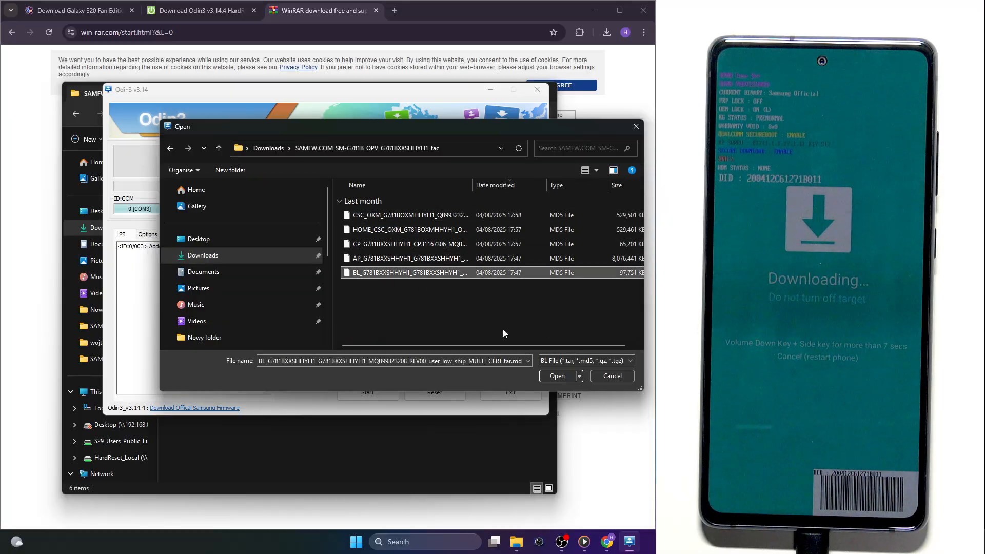
click(556, 376)
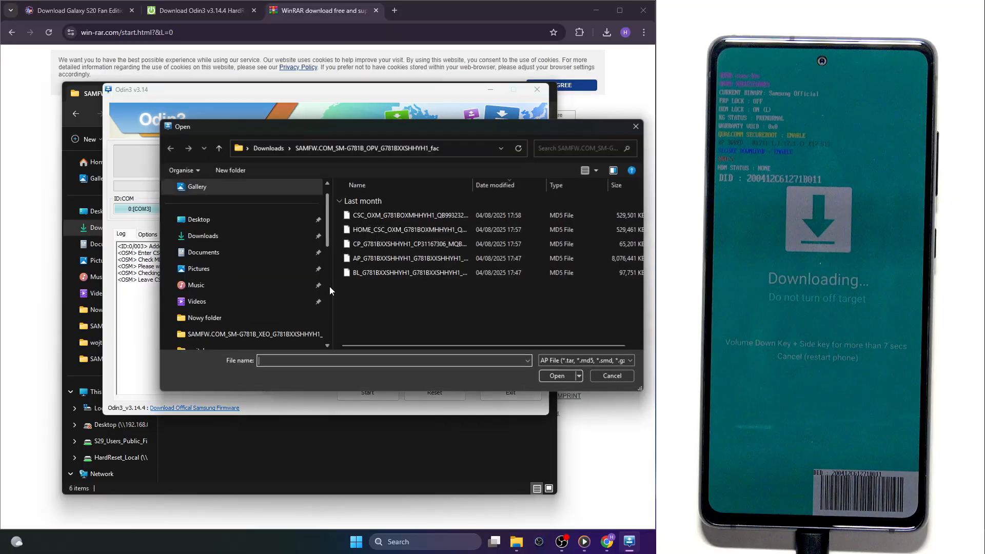
click(408, 258)
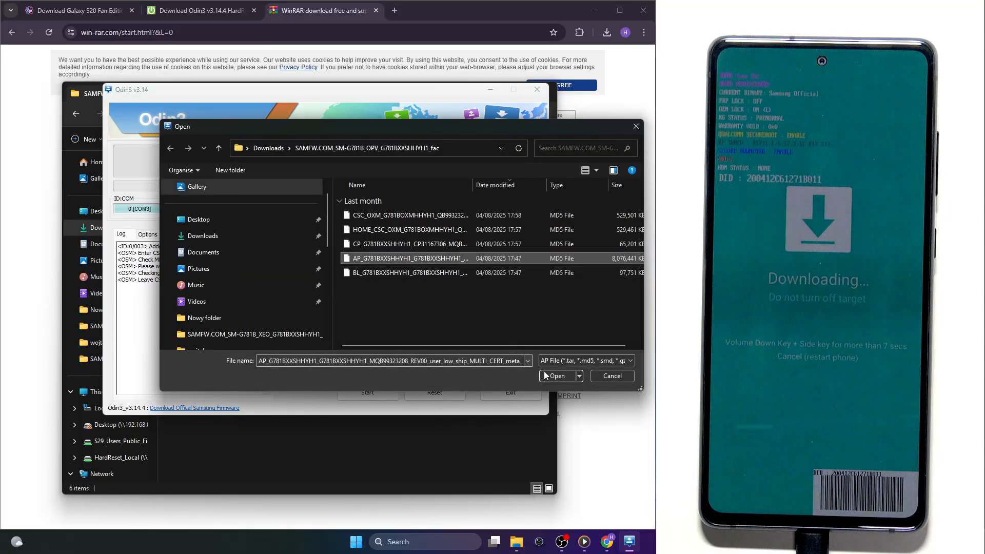
click(556, 375)
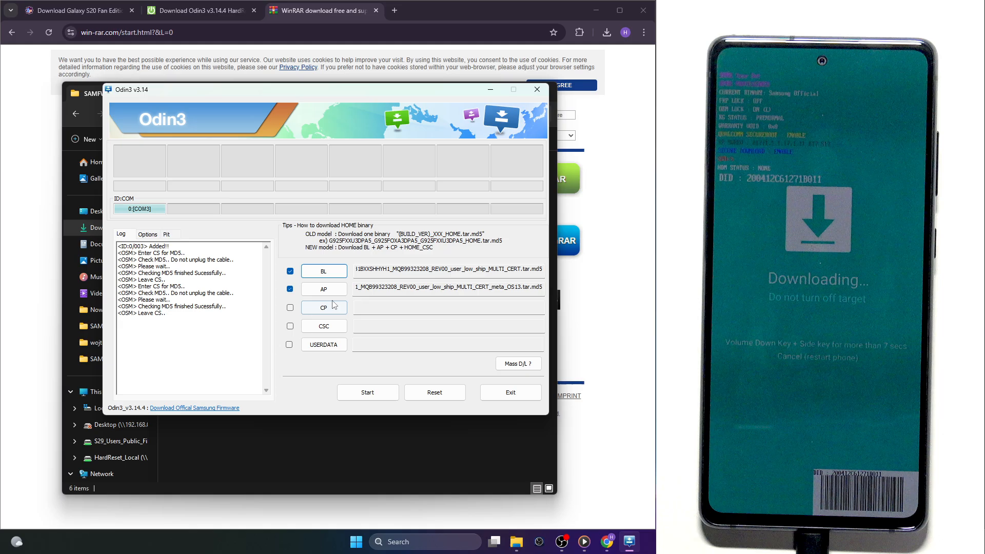
Load the CP file and CSC_OXM file, then start flashing the firmware to the phone.
click(323, 306)
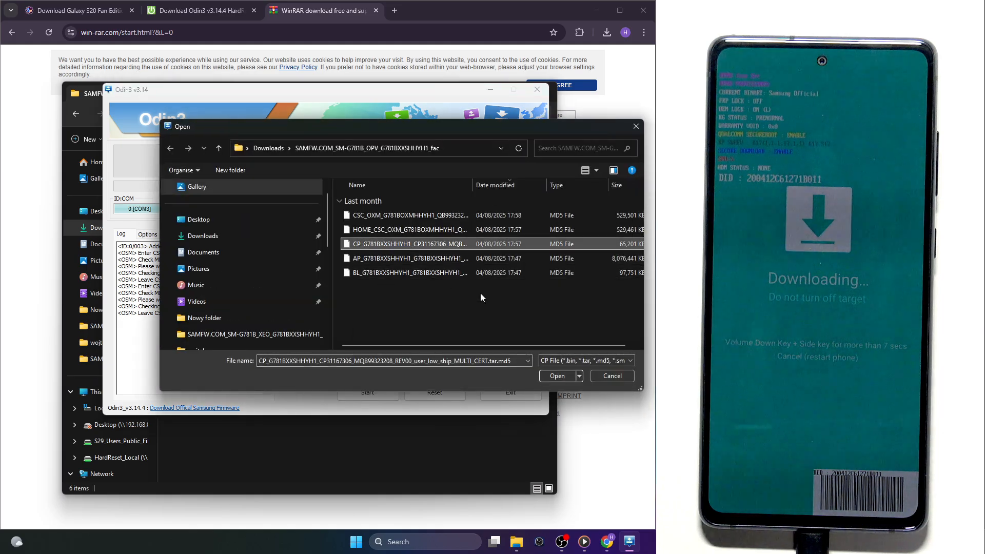
click(556, 375)
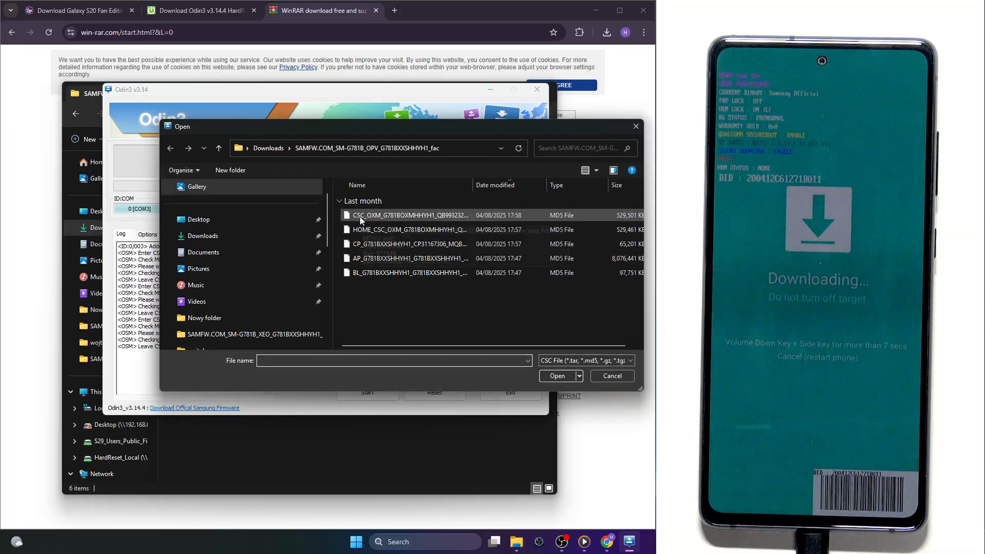
click(409, 214)
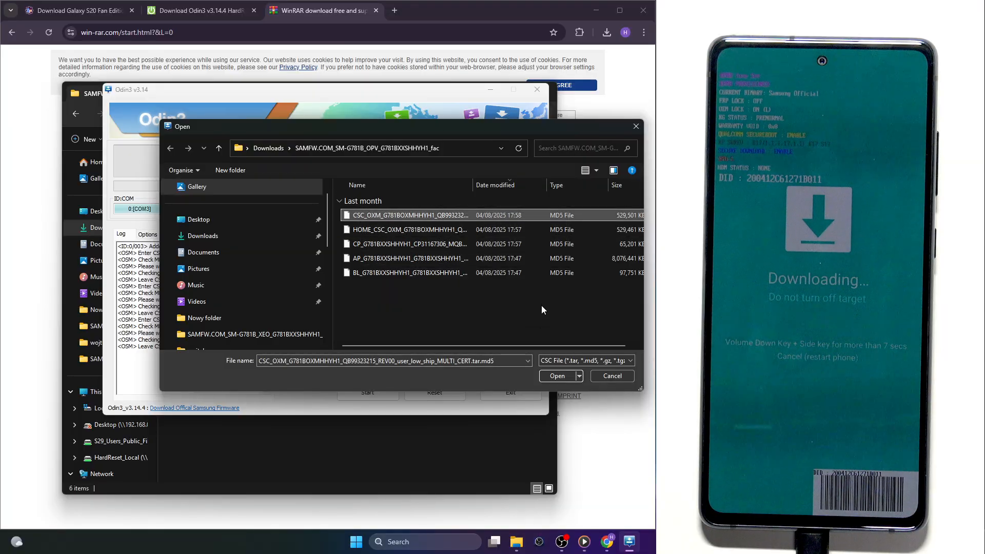
click(556, 376)
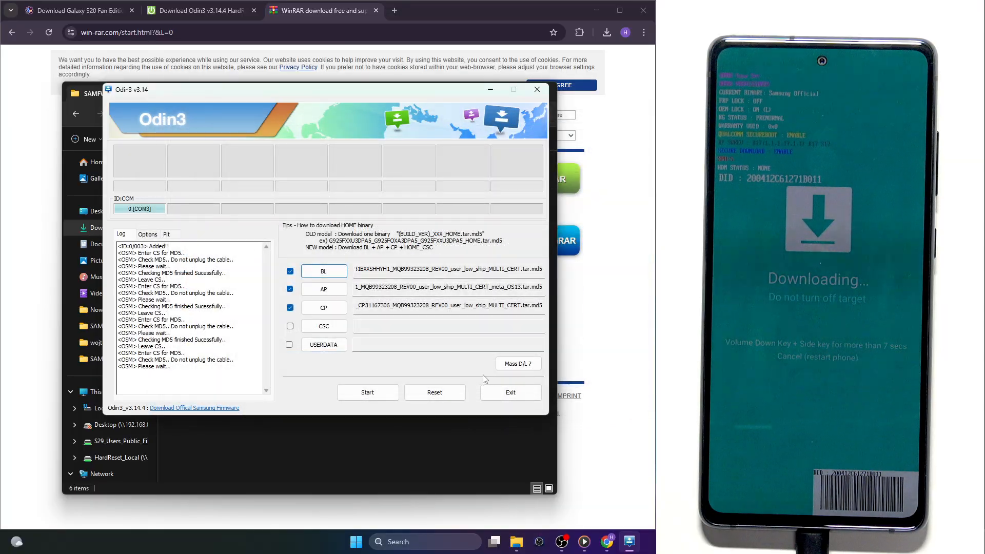
mouse_move(454, 365)
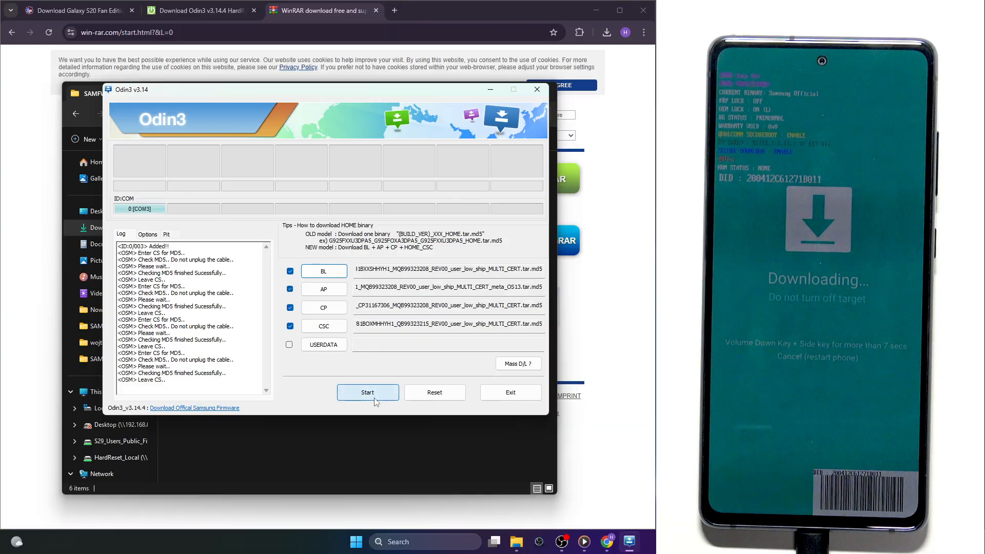
click(367, 392)
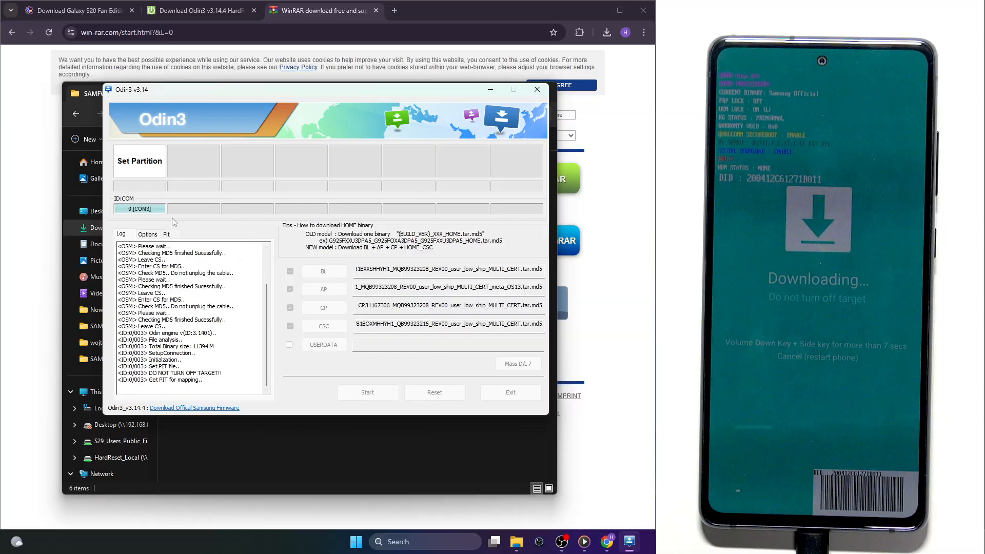